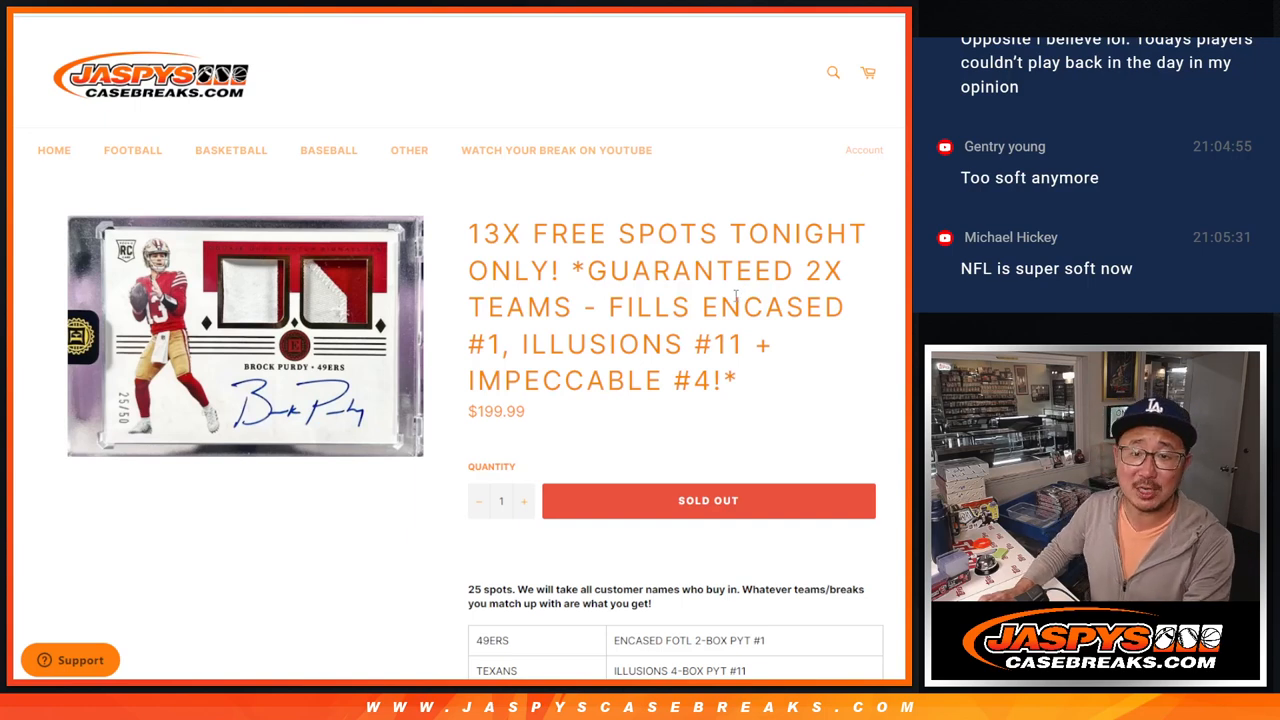
Switch from the Jaspys Casebreaks break listing to the Google Sheets name list.
{"action": "left_click_drag", "start_coordinate": [612, 308], "coordinate": [720, 344]}
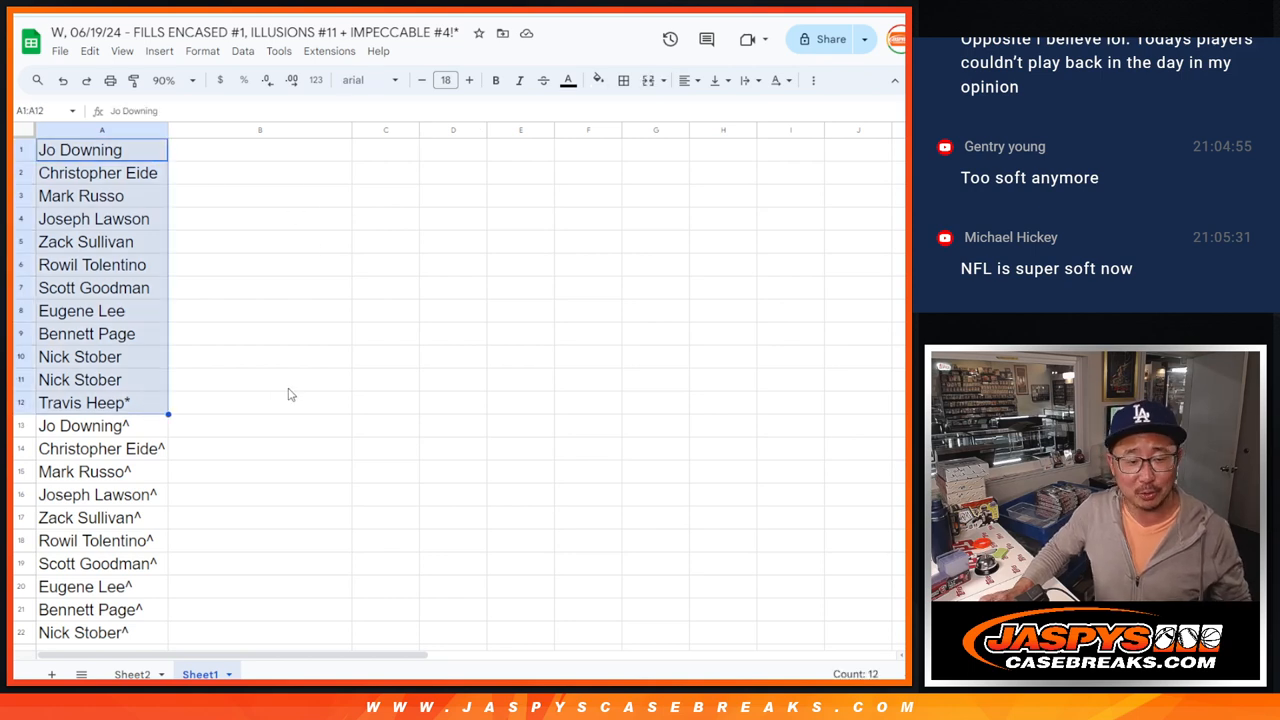
Copy the first twelve names from Sheet1 into RANDOM.ORG's list randomizer box.
{"action": "scroll", "scroll_direction": "down", "scroll_amount": 3}
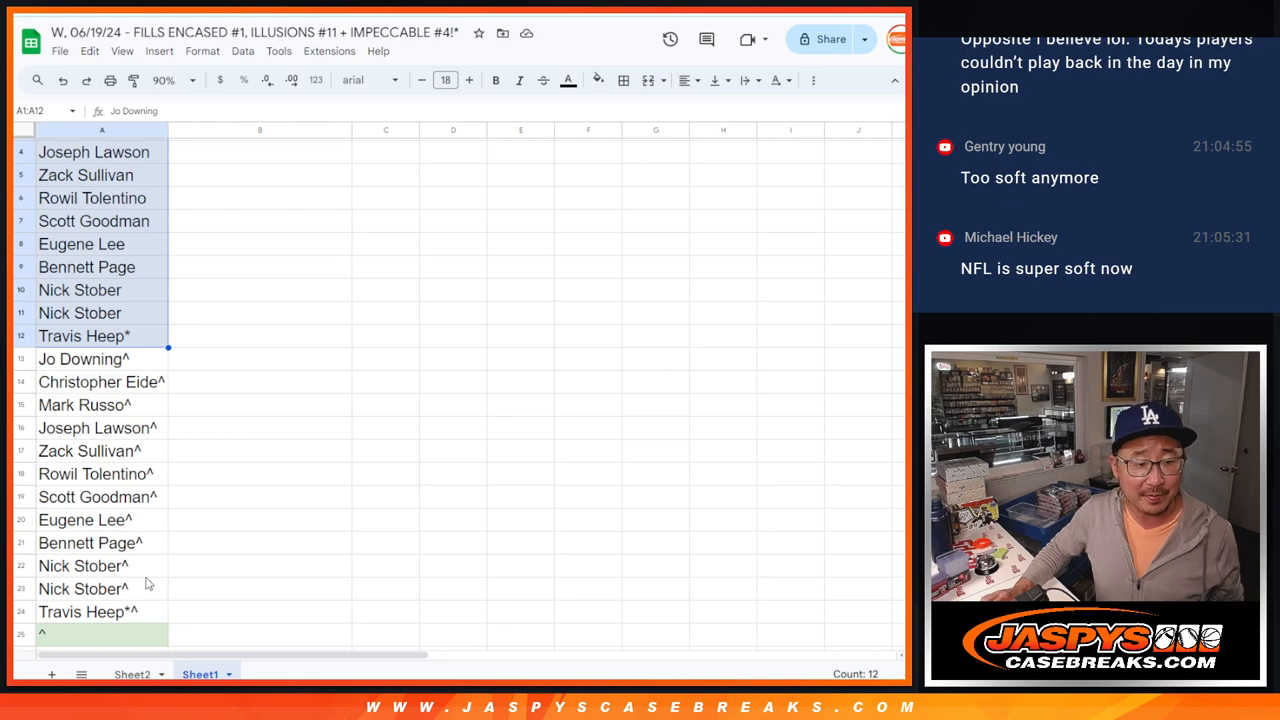
{"action": "scroll", "scroll_direction": "down", "scroll_amount": 3}
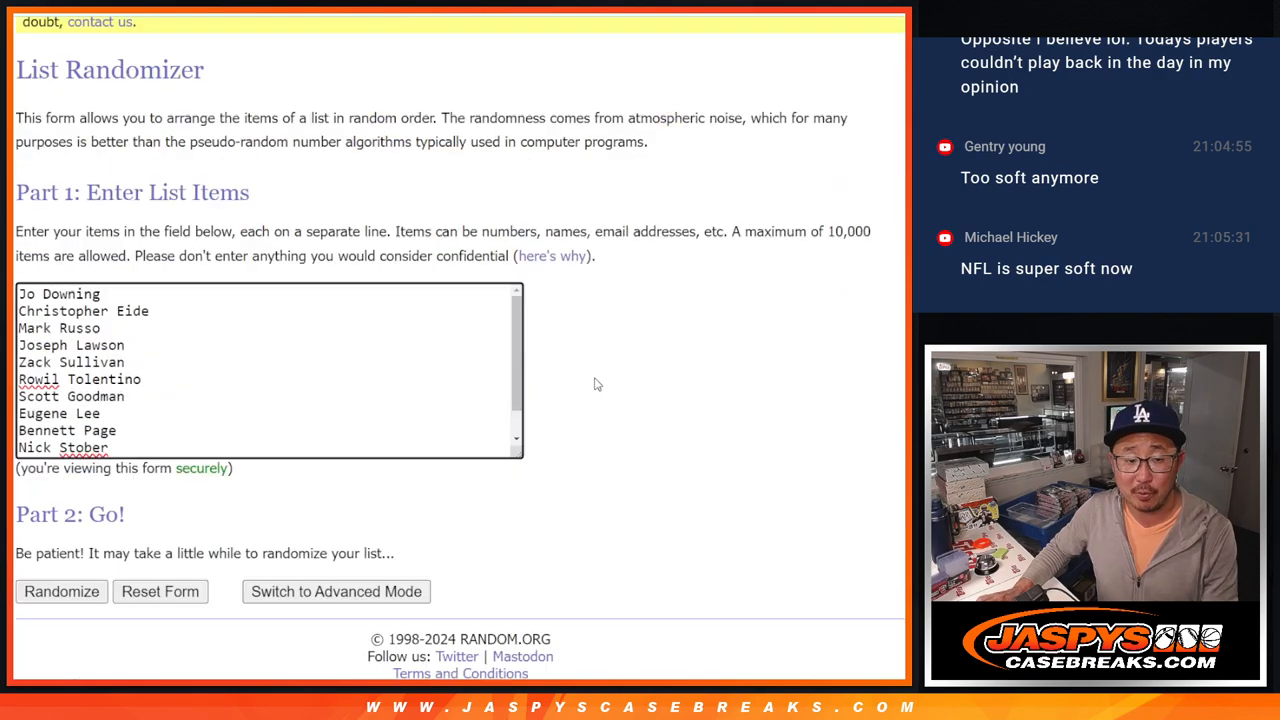
Randomize the twelve names, shuffle again, and return to the Sheets name list.
{"action": "left_click", "coordinate": [60, 592]}
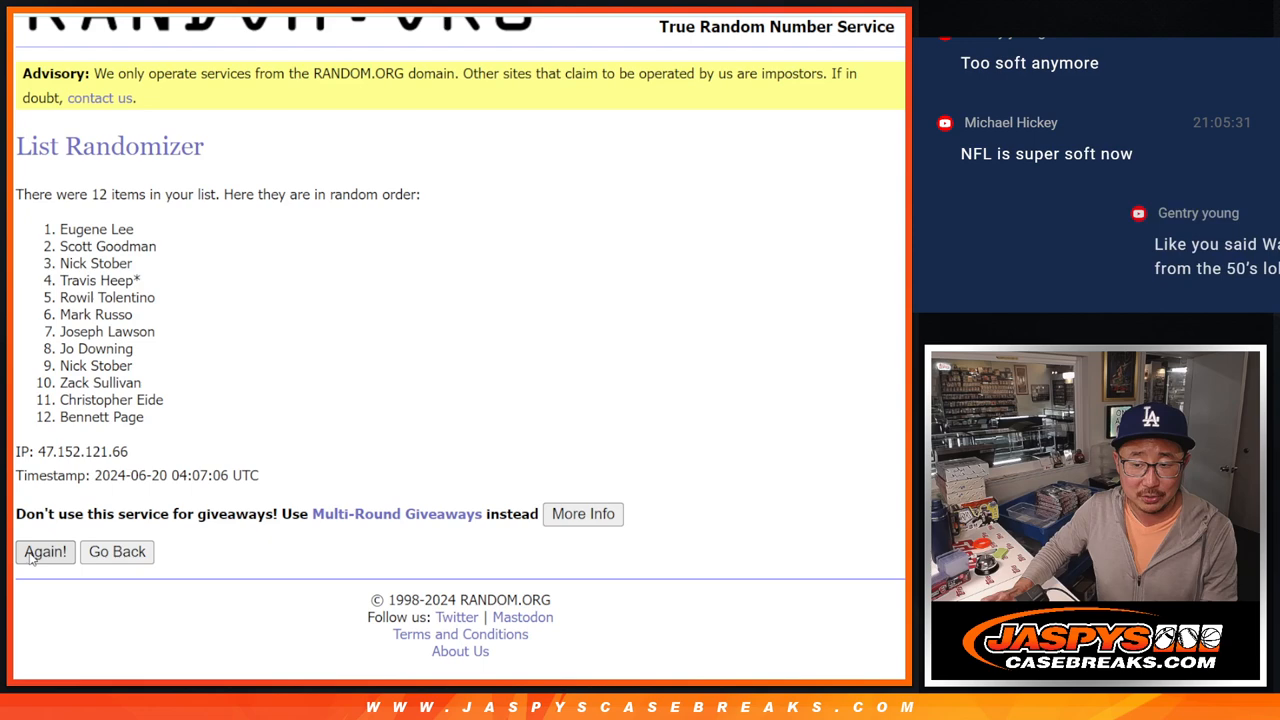
{"action": "left_click", "coordinate": [44, 552]}
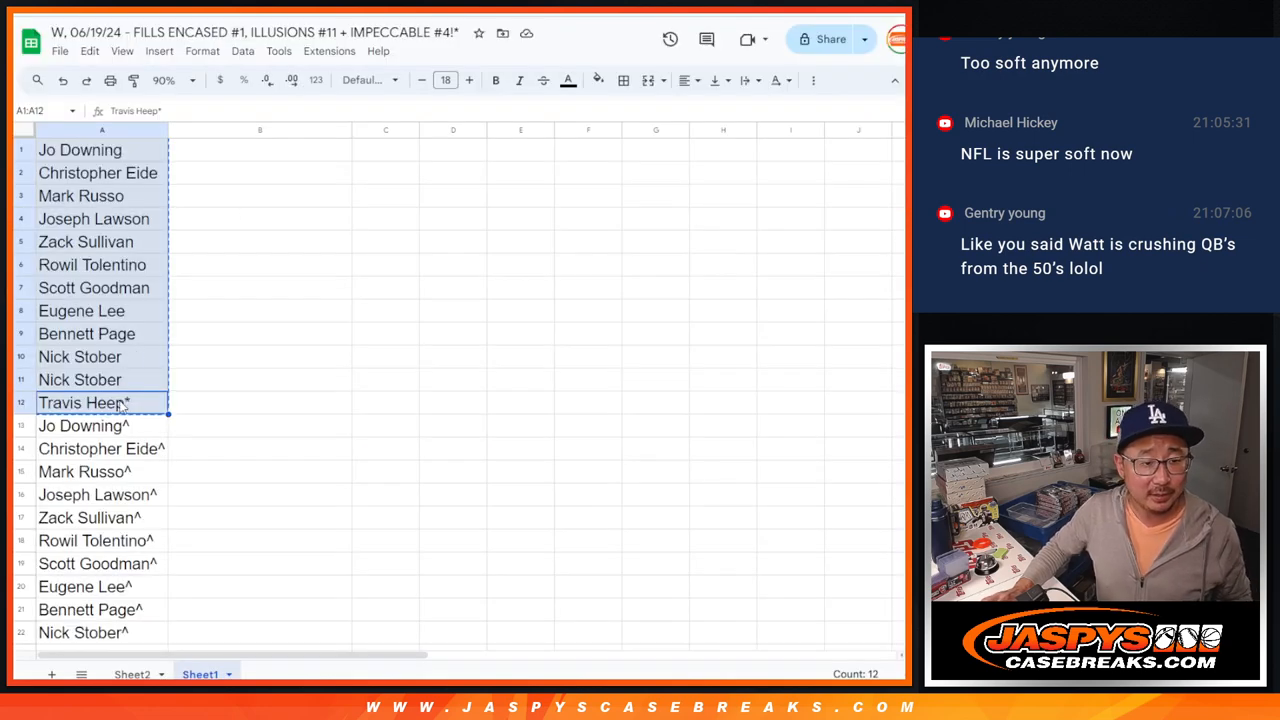
{"action": "left_click", "coordinate": [80, 196]}
{"action": "type", "text": "^"}
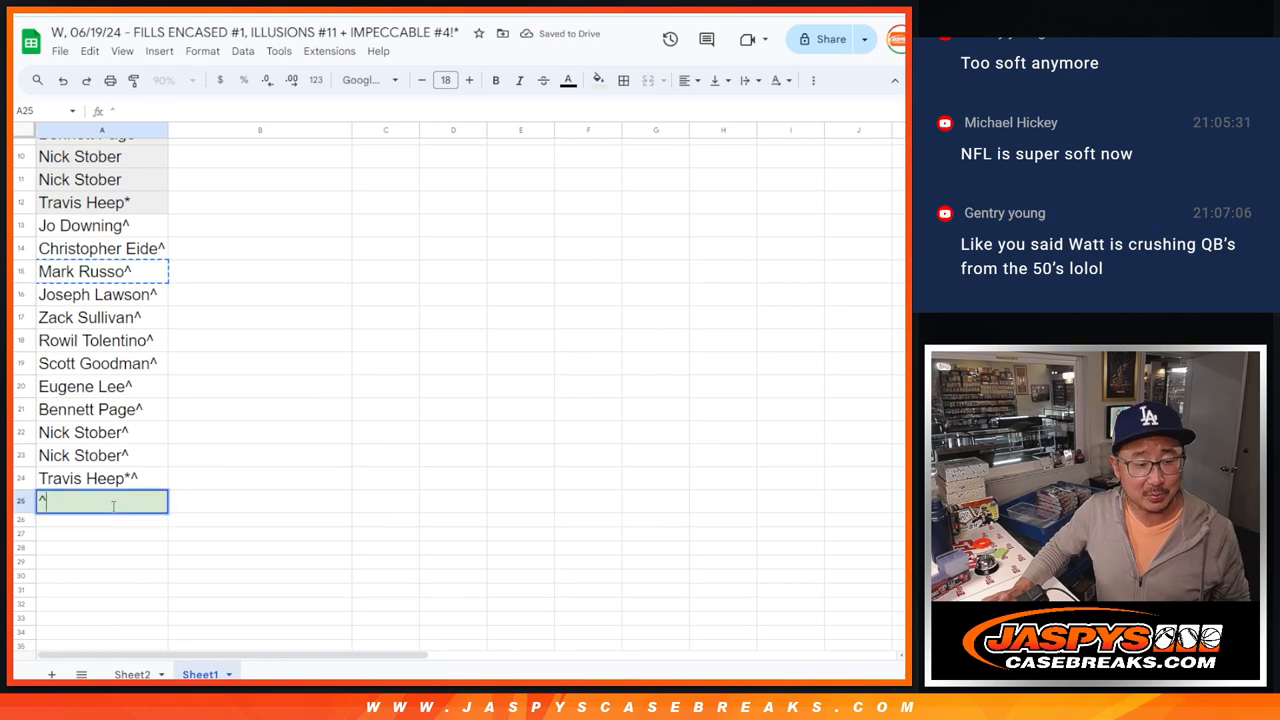
{"action": "type", "text": "Mark Russo^^"}
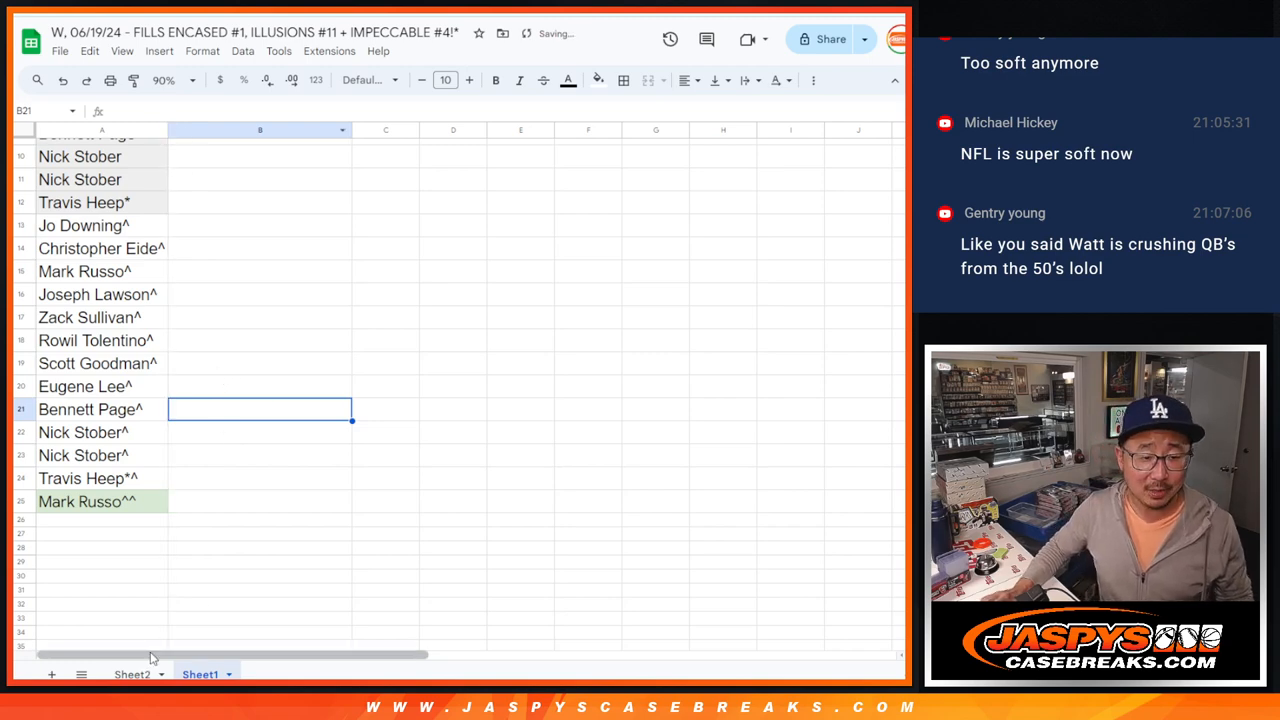
Review the team and break slot list on Sheet2, then return to Sheet1.
{"action": "left_click", "coordinate": [132, 674]}
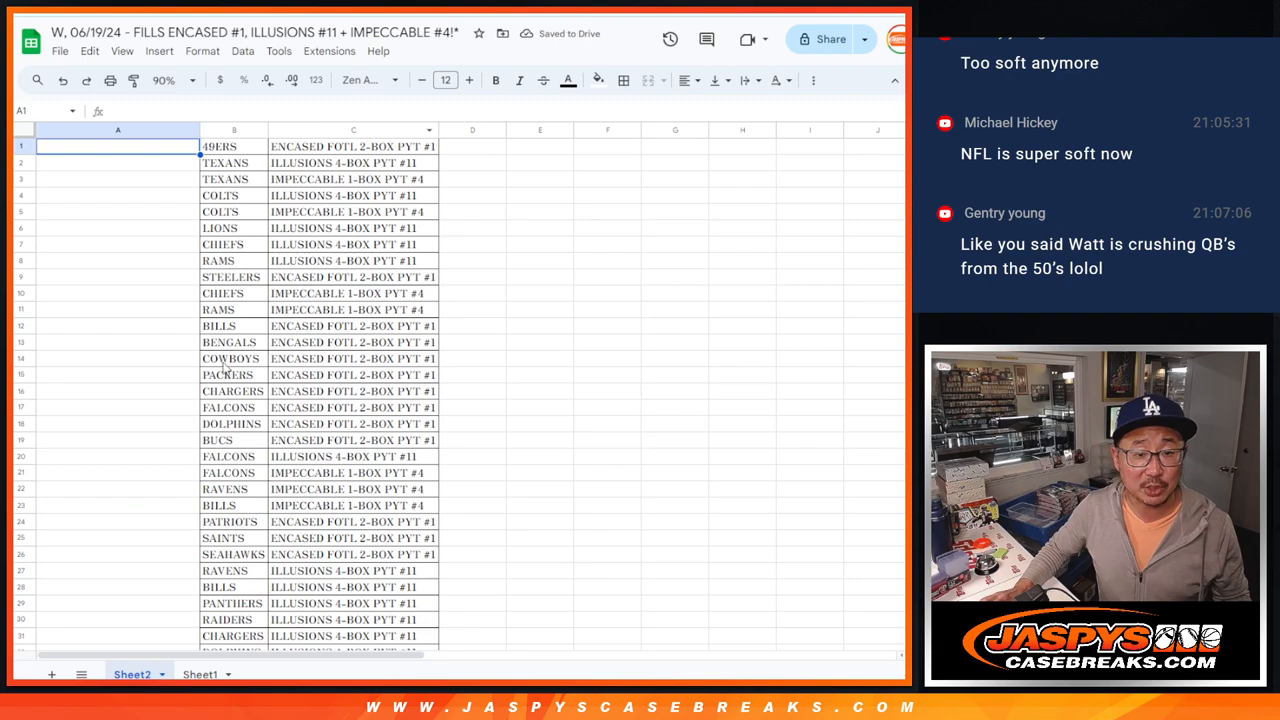
{"action": "scroll", "scroll_direction": "down", "scroll_amount": 3}
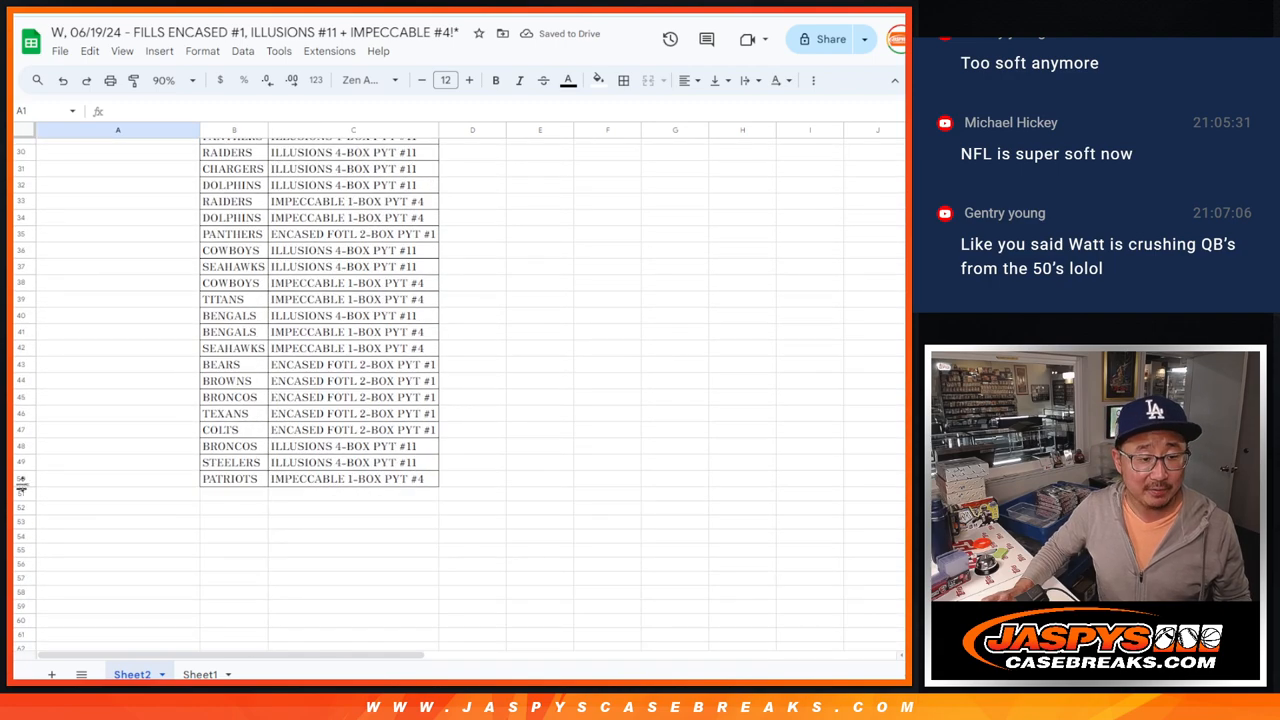
{"action": "left_click", "coordinate": [200, 674]}
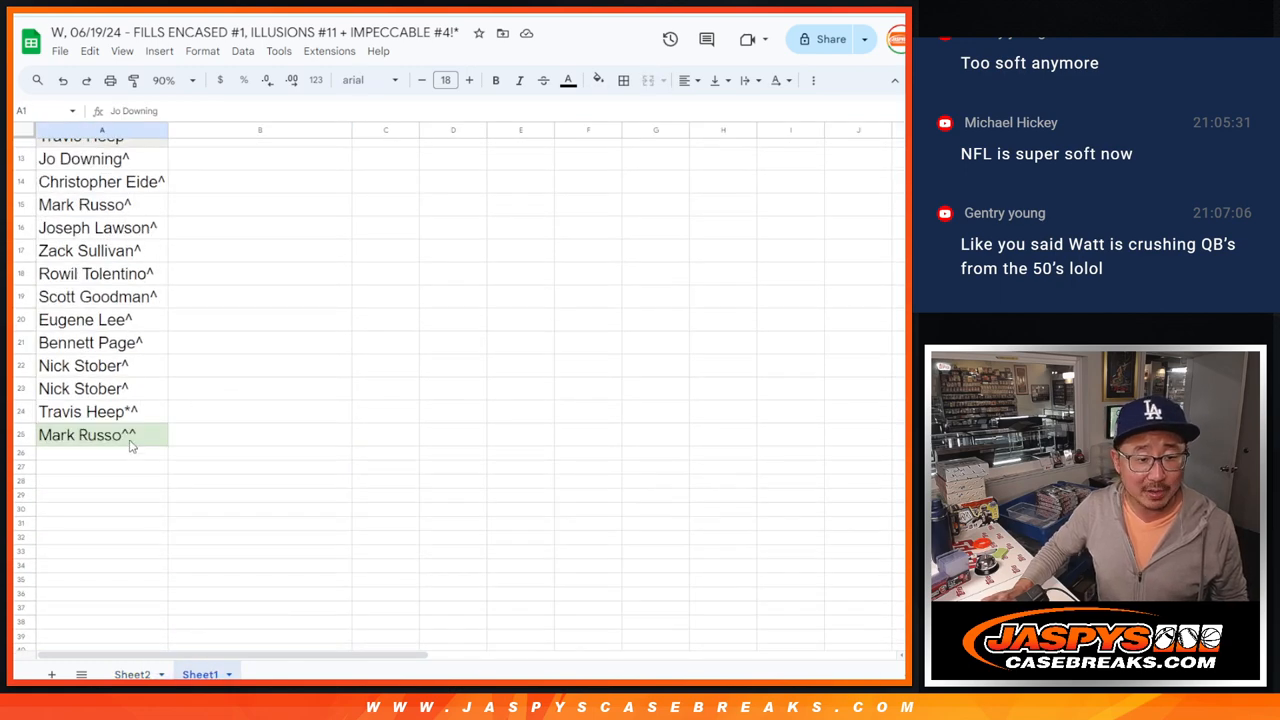
Select and copy all 50 names in column A for the list randomizer.
{"action": "left_click", "coordinate": [100, 452]}
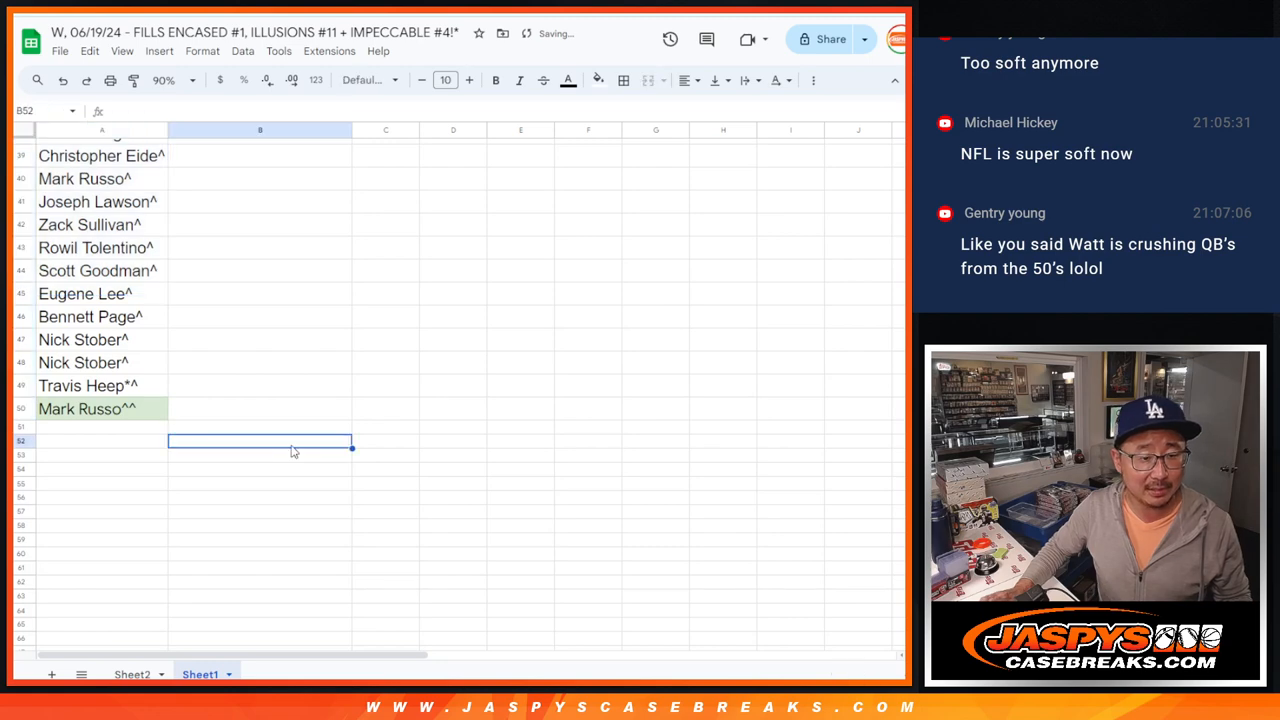
{"action": "left_click", "coordinate": [88, 408]}
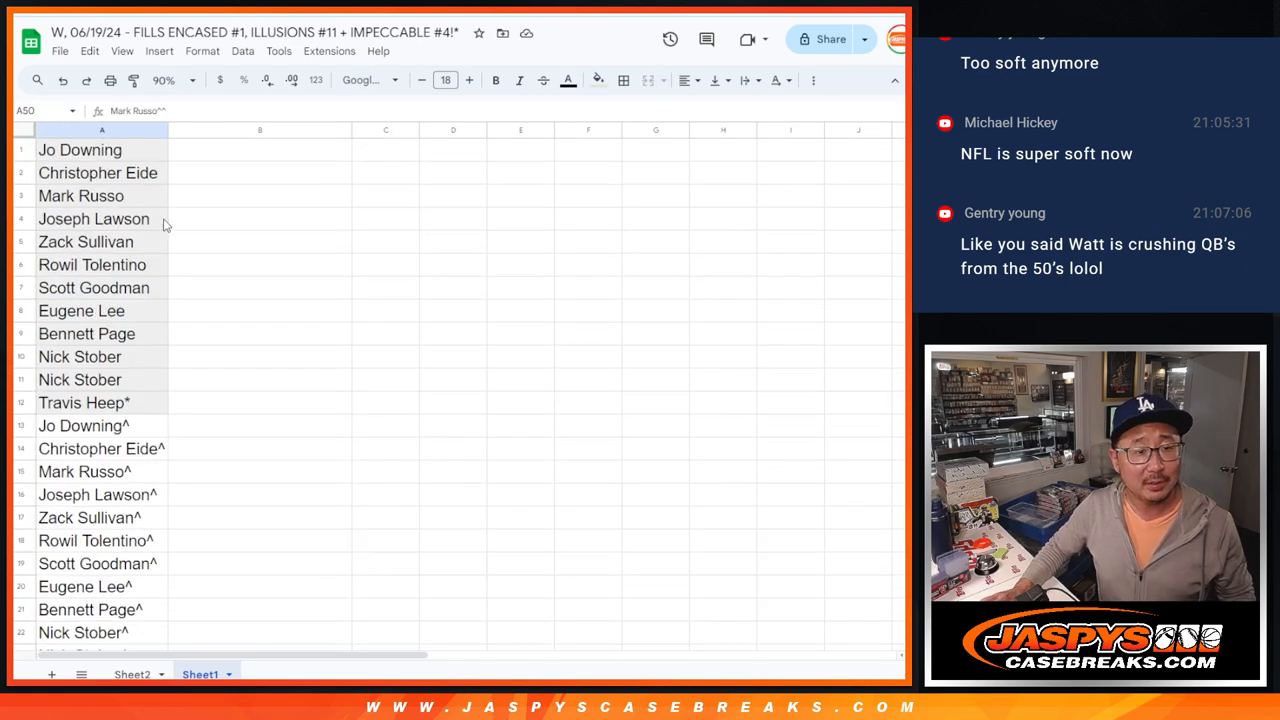
{"action": "left_click", "coordinate": [100, 130]}
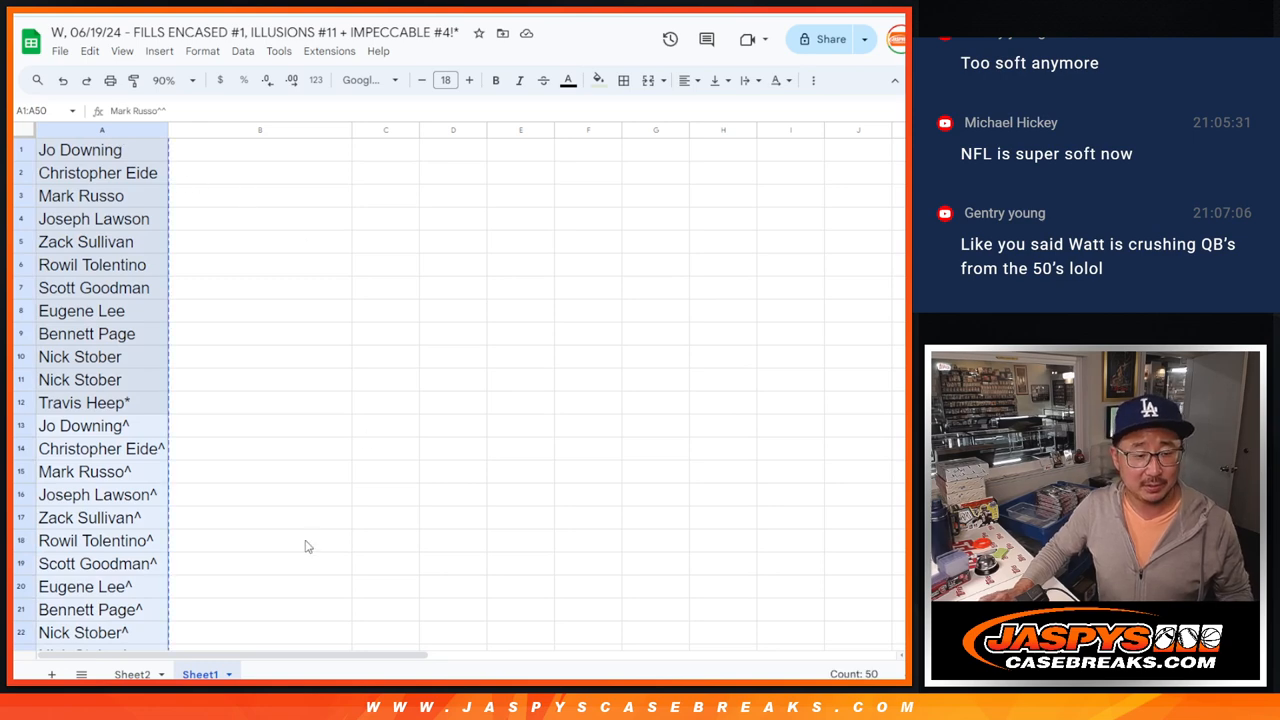
{"action": "left_click", "coordinate": [132, 674]}
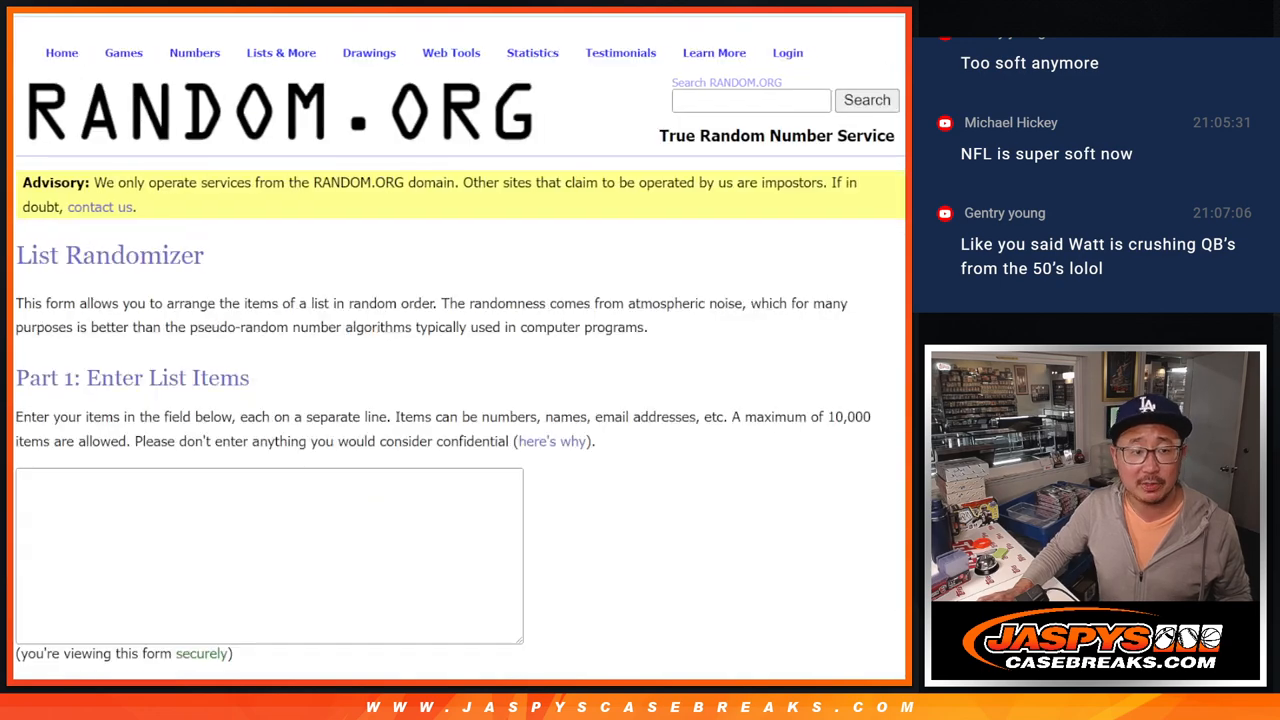
Paste the 50 names into the randomizer, check Sheet2, and set the Dice Roller to 2 dice.
{"action": "type", "text": "Jo Downing"}
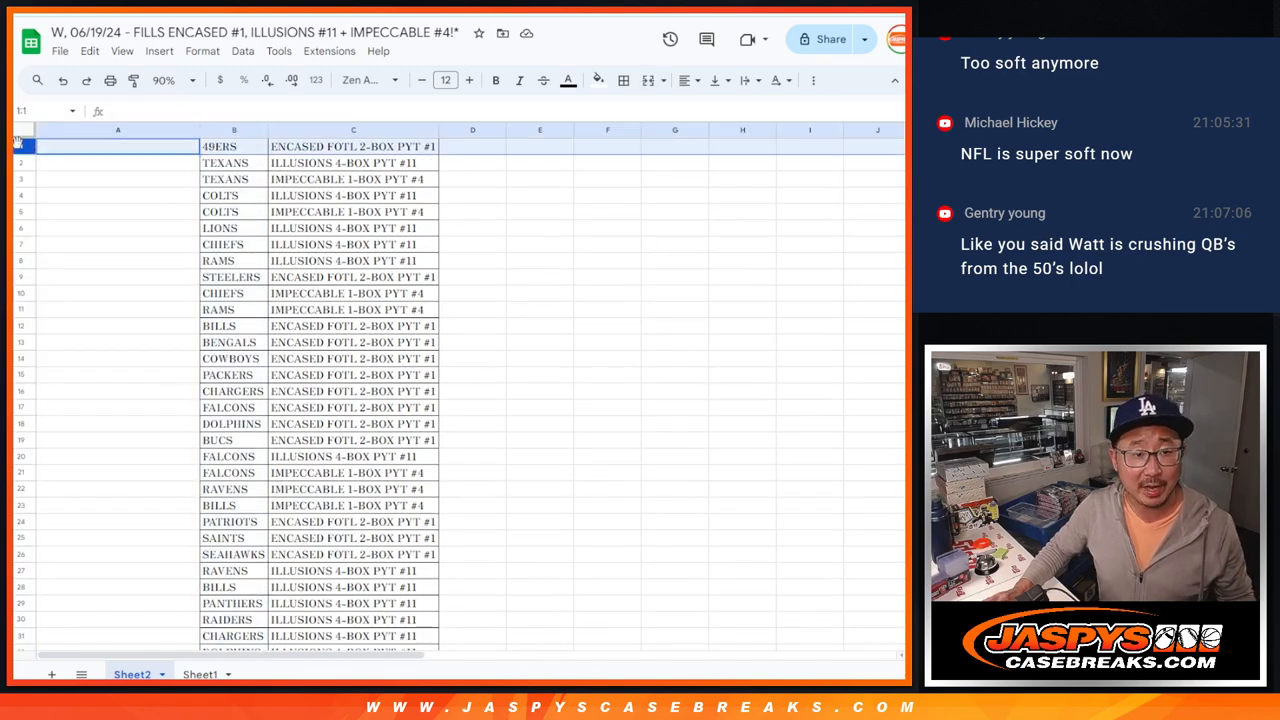
{"action": "scroll", "scroll_direction": "down", "scroll_amount": 3}
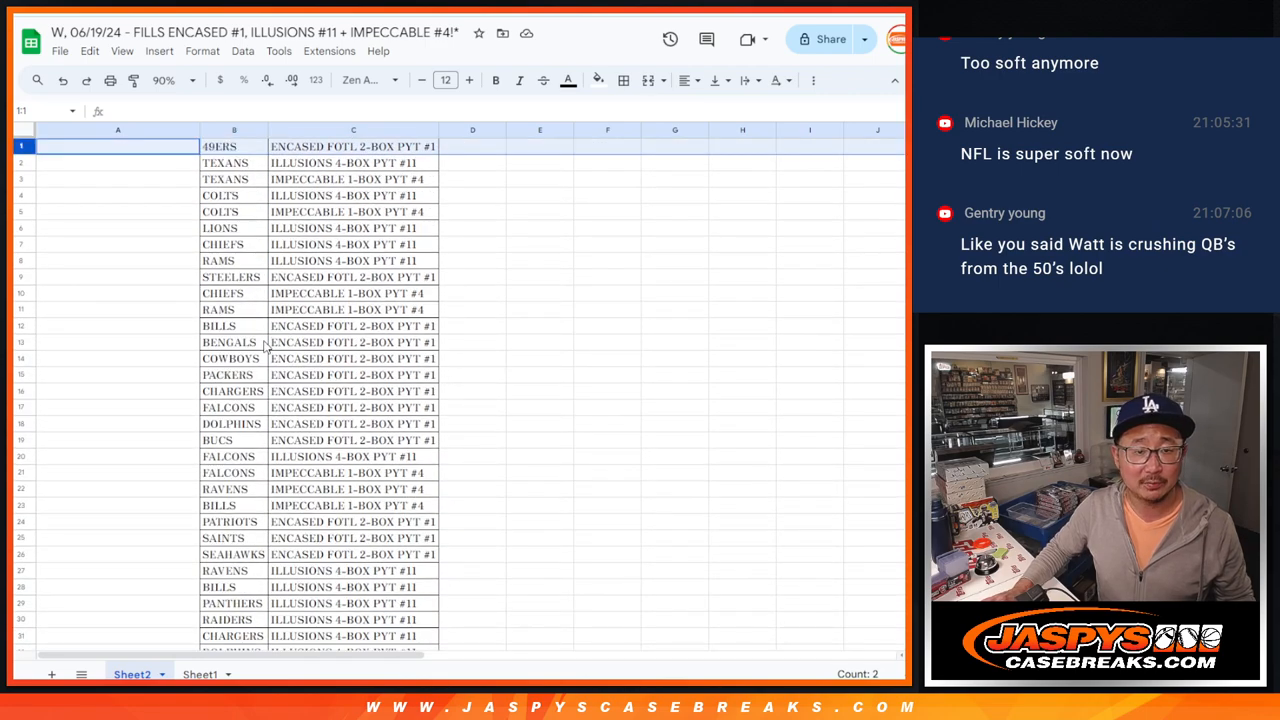
{"action": "left_click", "coordinate": [118, 146]}
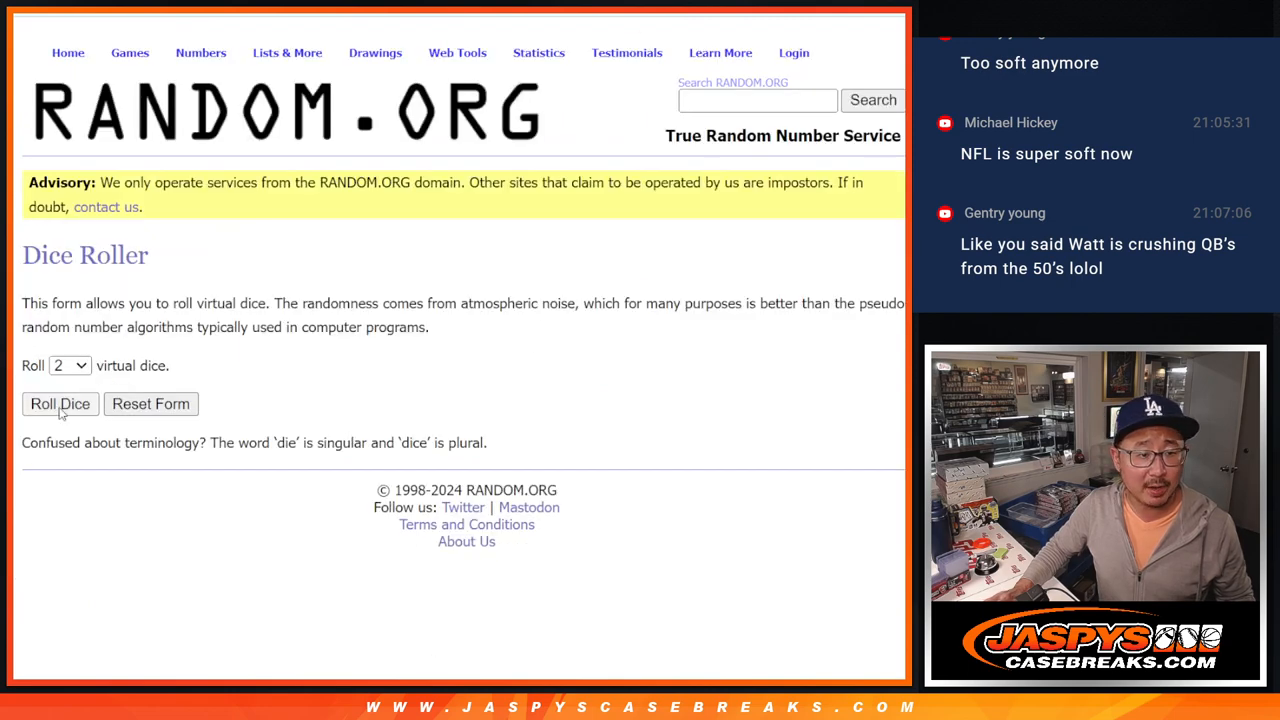
Roll the two dice, reshuffle the 50 names repeatedly, and select the final order for copying.
{"action": "left_click", "coordinate": [60, 404]}
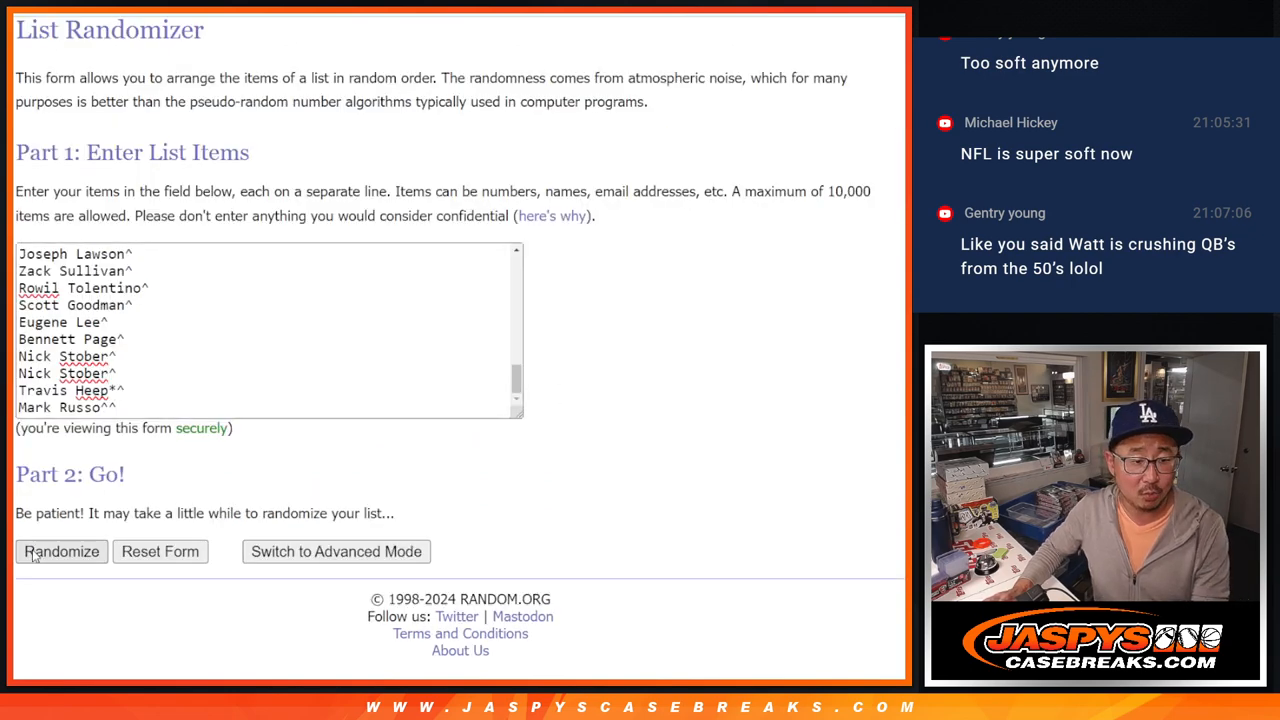
{"action": "left_click", "coordinate": [60, 552]}
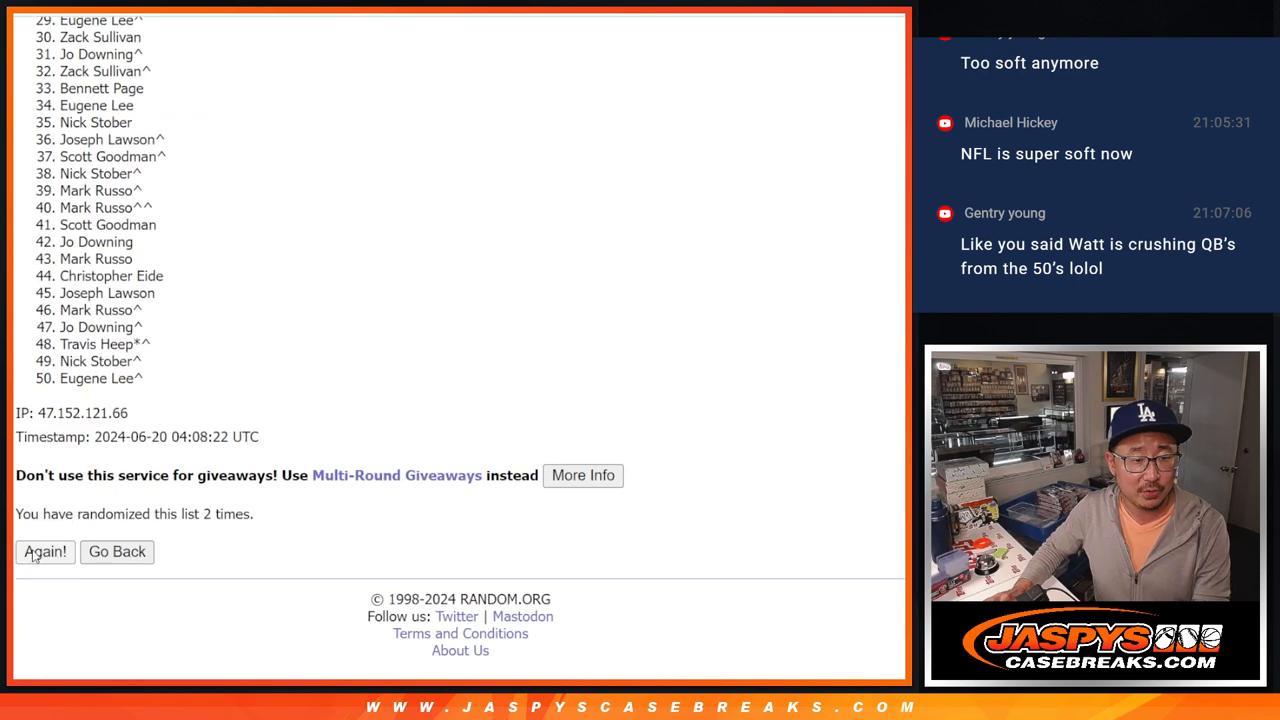
{"action": "left_click", "coordinate": [44, 552]}
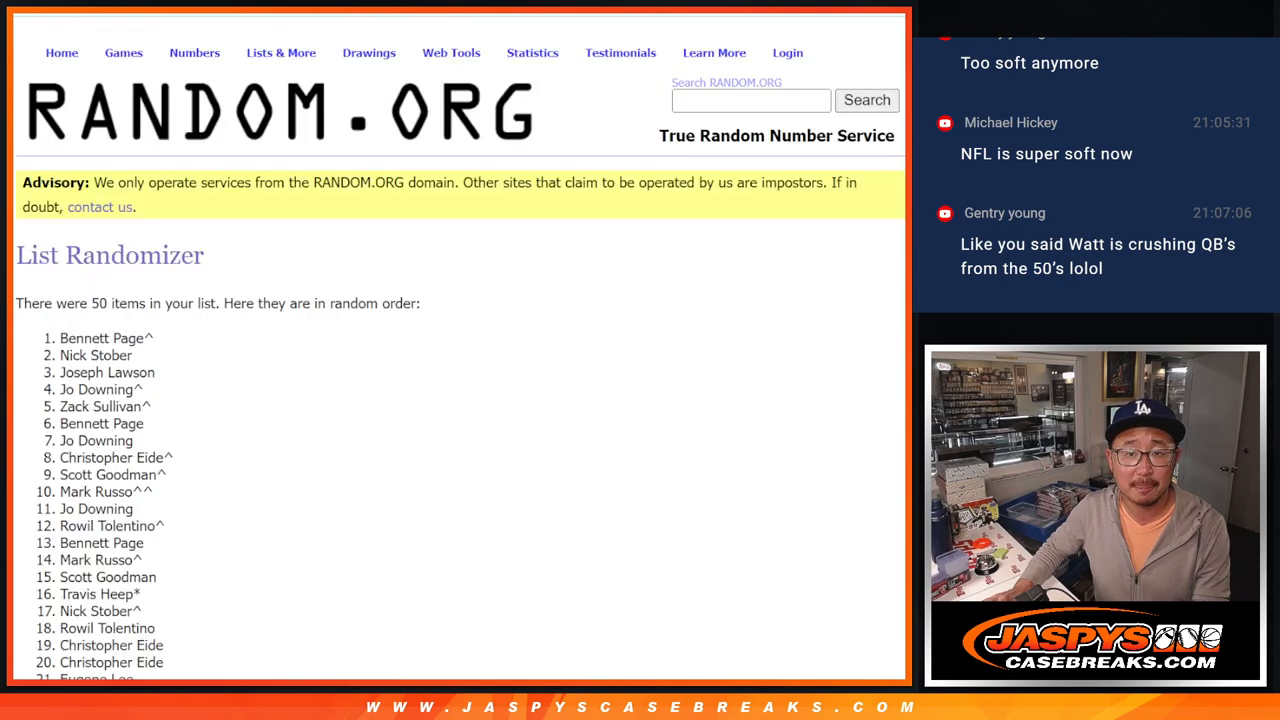
{"action": "scroll", "scroll_direction": "down", "scroll_amount": 3}
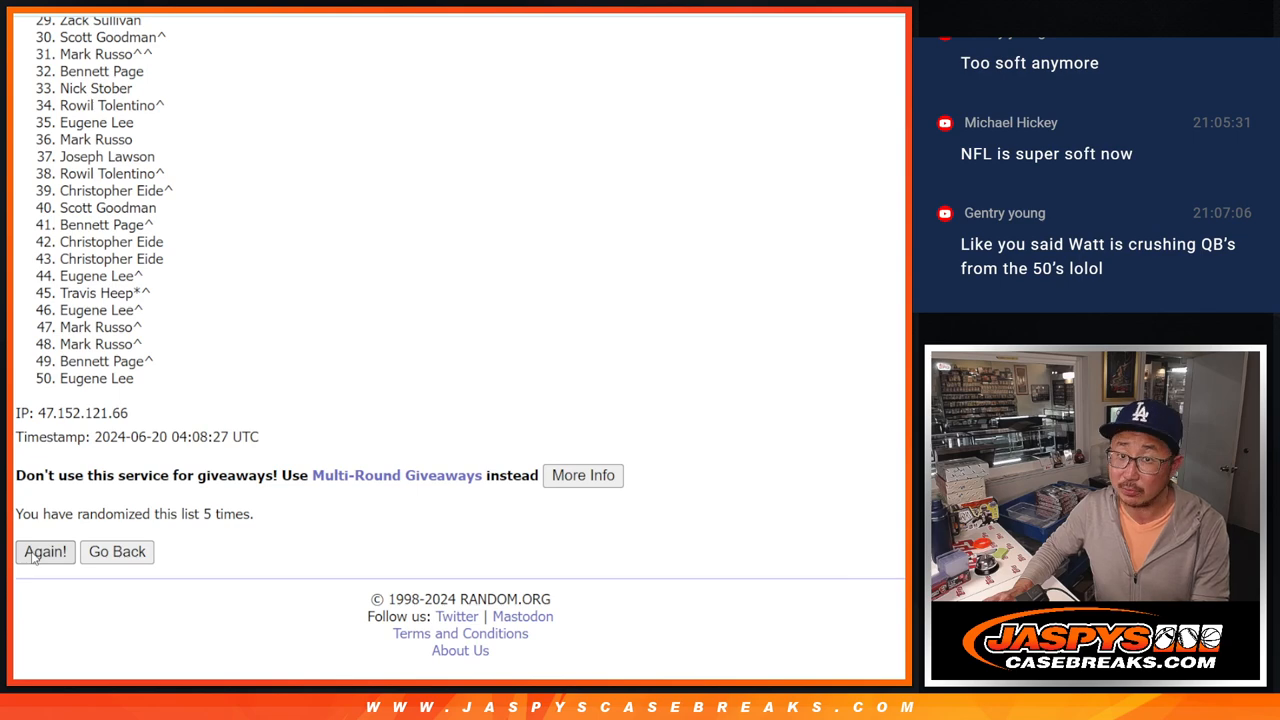
{"action": "left_click", "coordinate": [44, 552]}
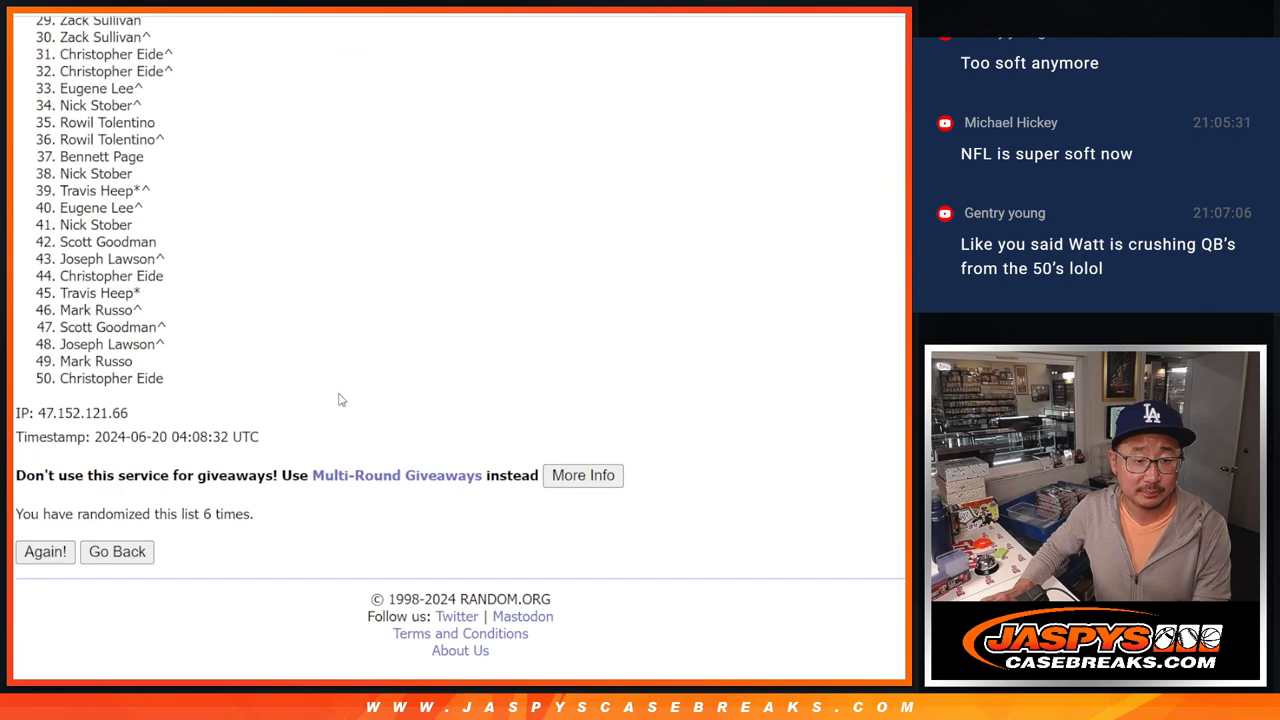
{"action": "scroll", "scroll_direction": "down", "scroll_amount": 3}
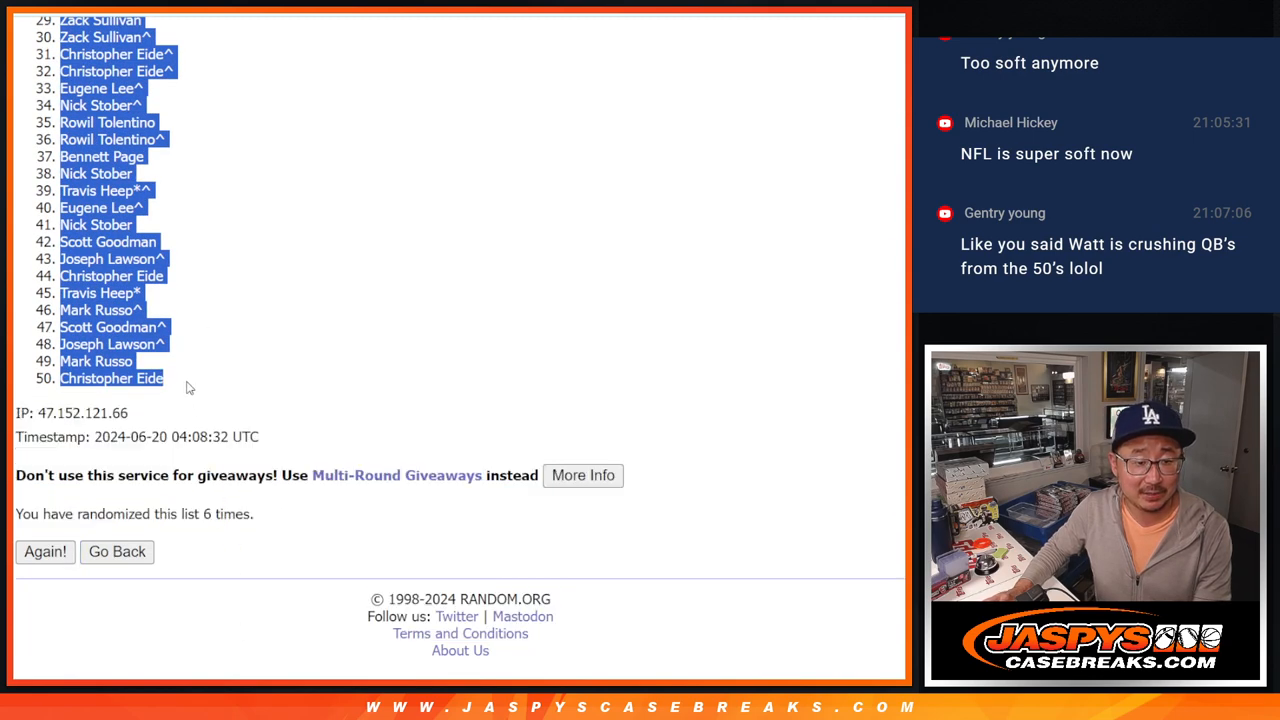
{"action": "mouse_move", "coordinate": [484, 38]}
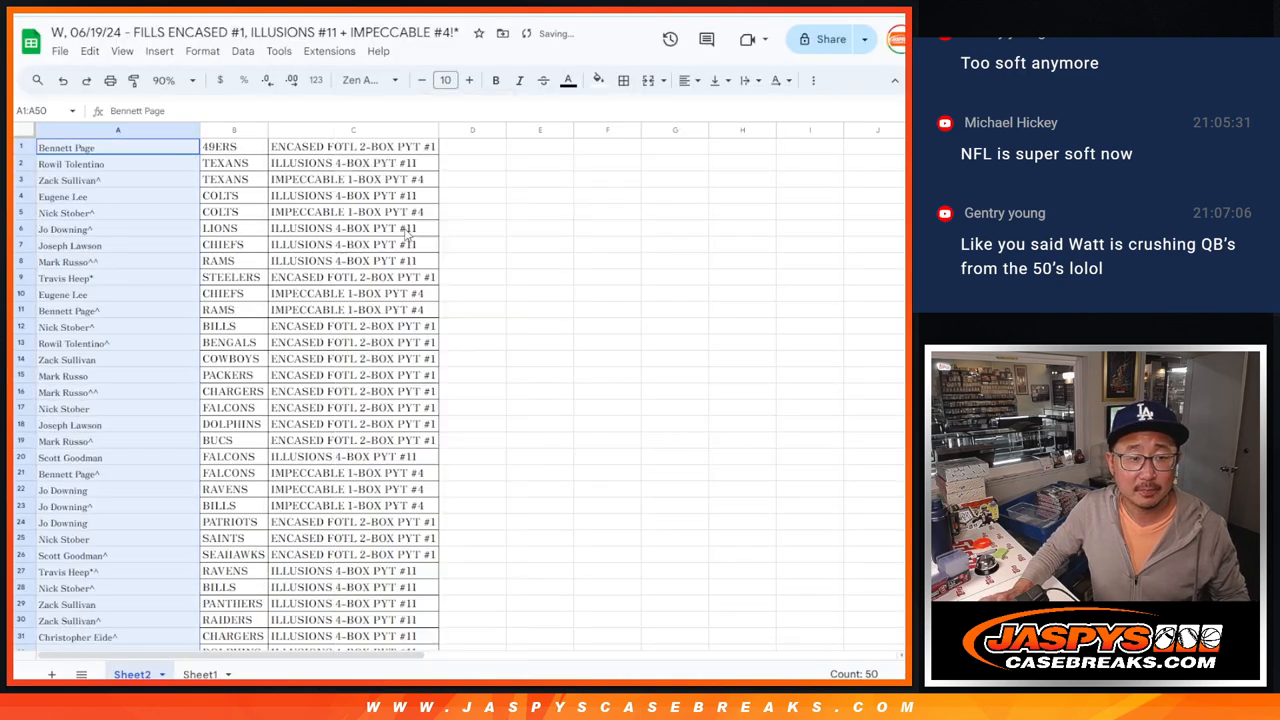
Paste the shuffled names into Sheet2 column A, apply all borders, and zoom to 200%.
{"action": "left_click", "coordinate": [468, 80]}
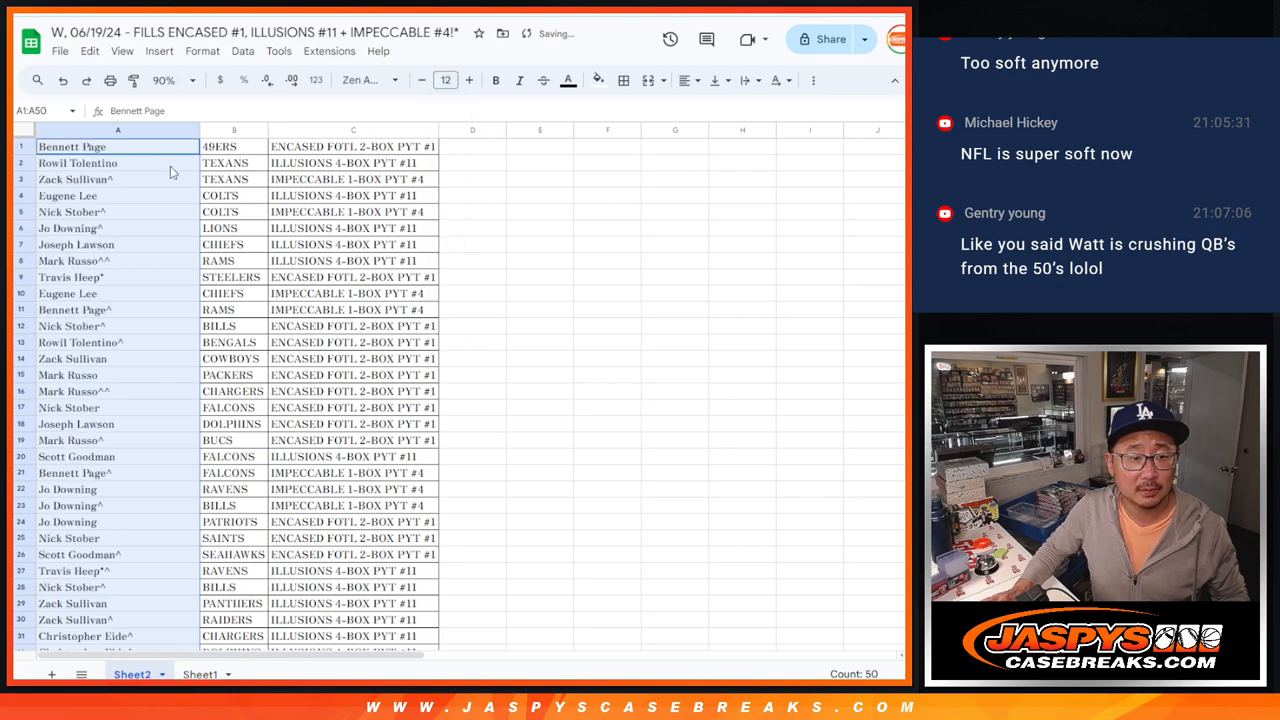
{"action": "left_click", "coordinate": [624, 80]}
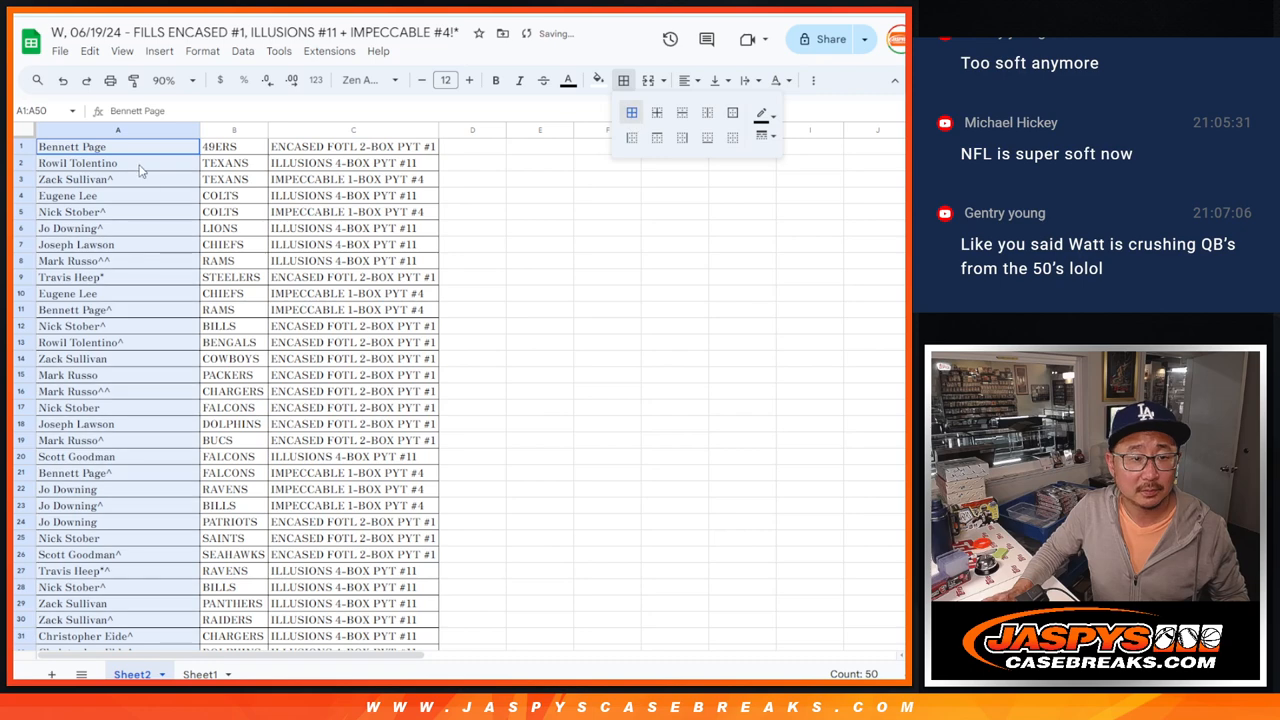
{"action": "left_click", "coordinate": [118, 162]}
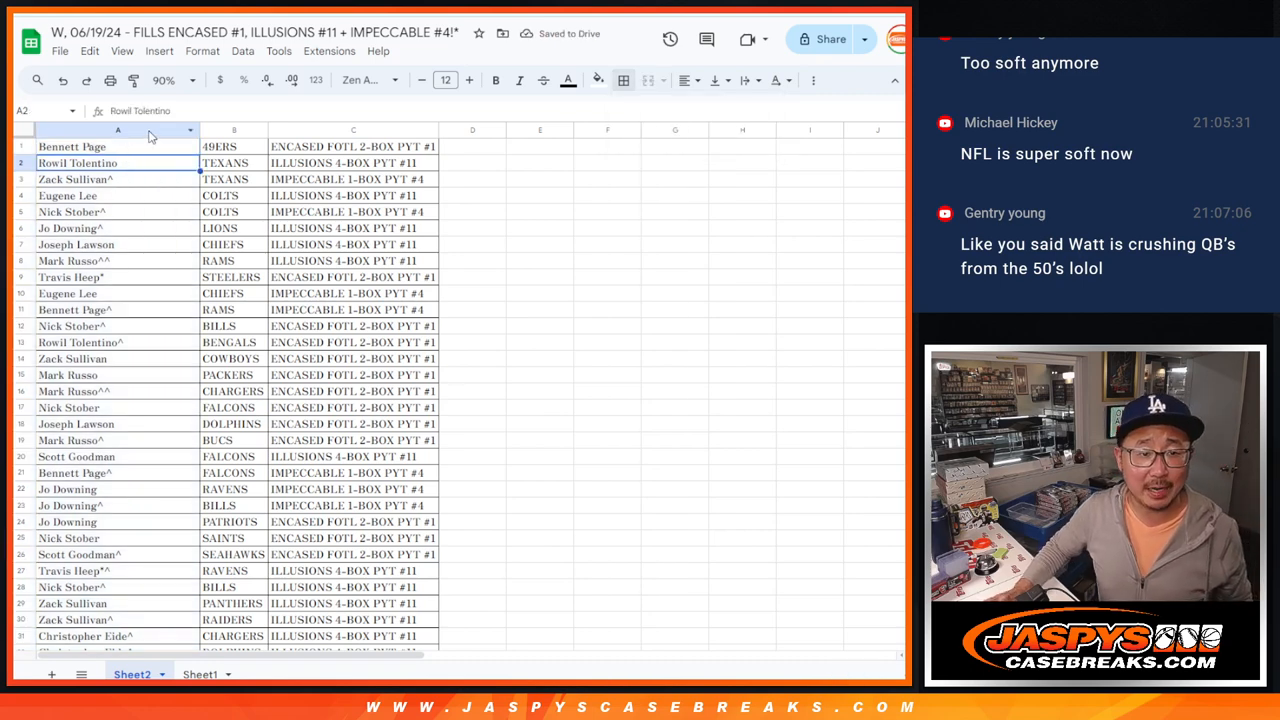
{"action": "left_click", "coordinate": [164, 80]}
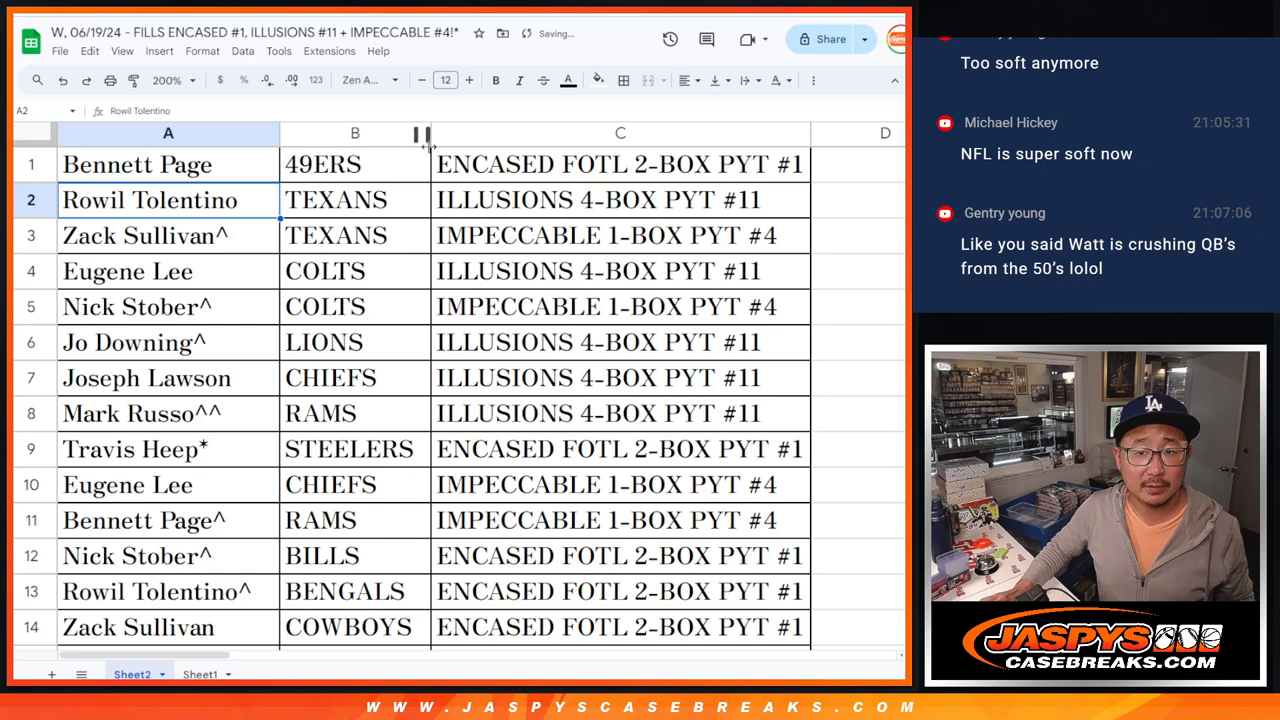
{"action": "left_click", "coordinate": [168, 164]}
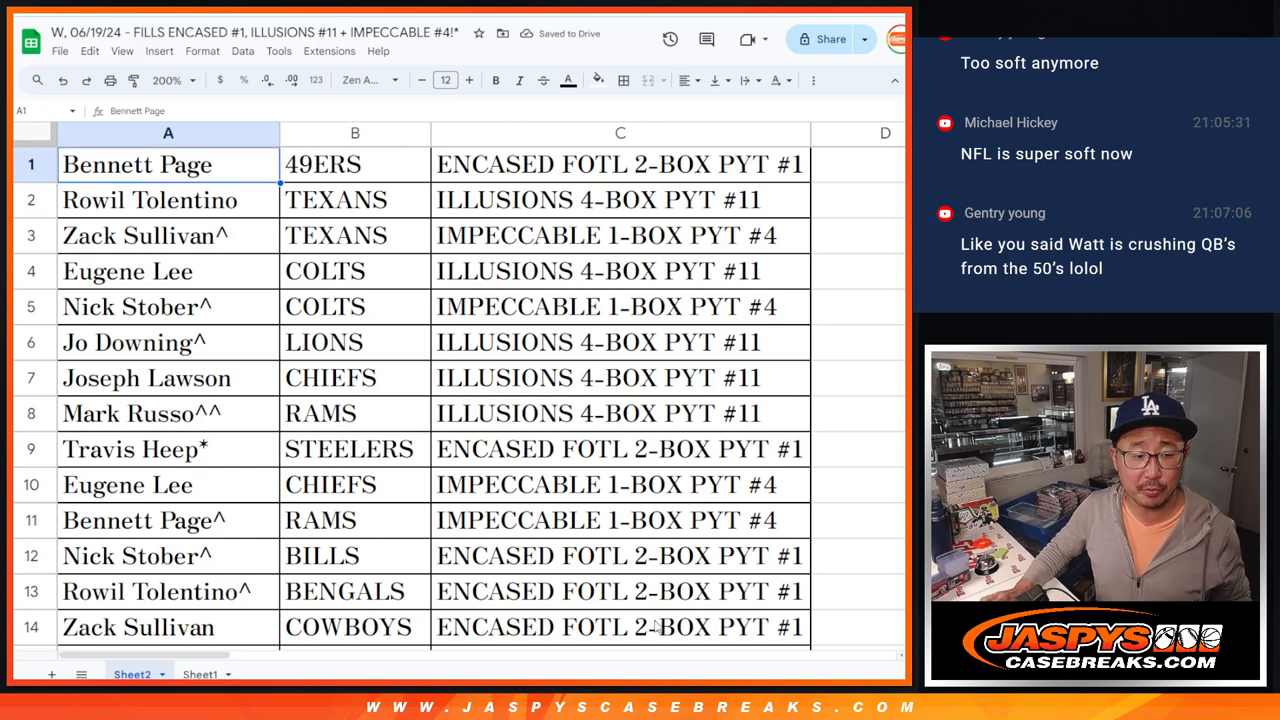
{"action": "mouse_move", "coordinate": [650, 628]}
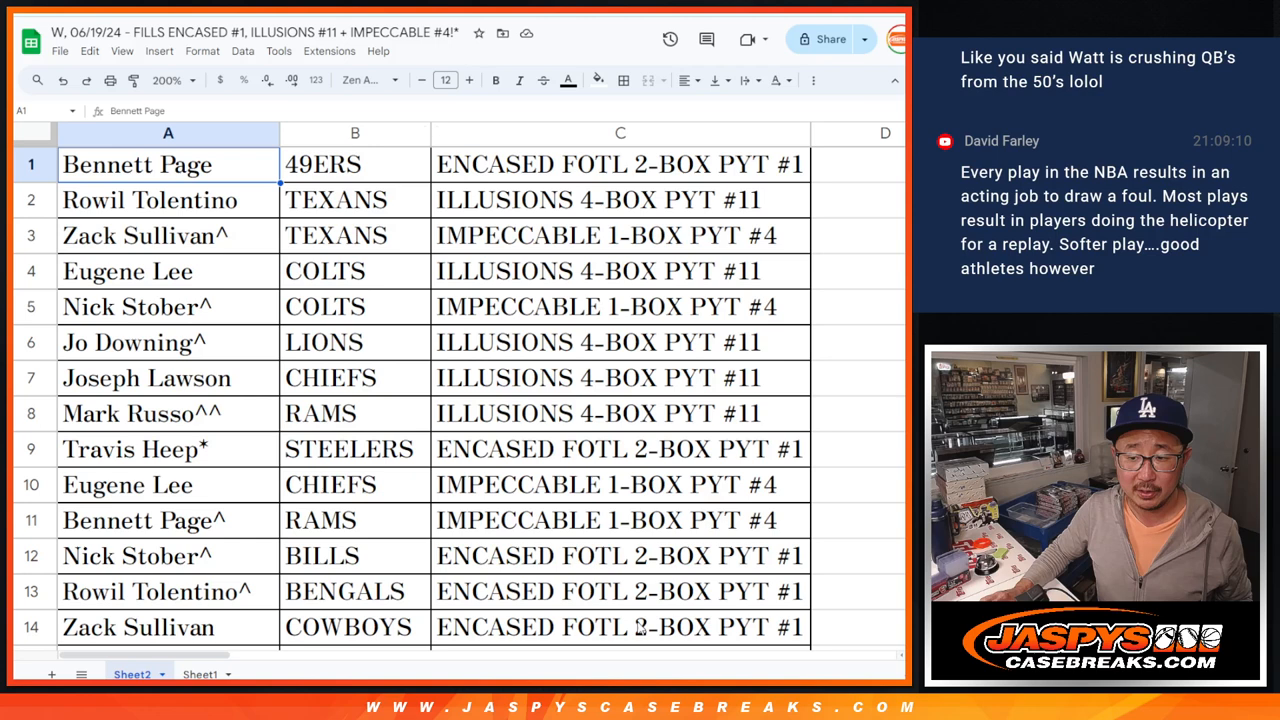
{"action": "left_click_drag", "start_coordinate": [168, 164], "coordinate": [620, 628]}
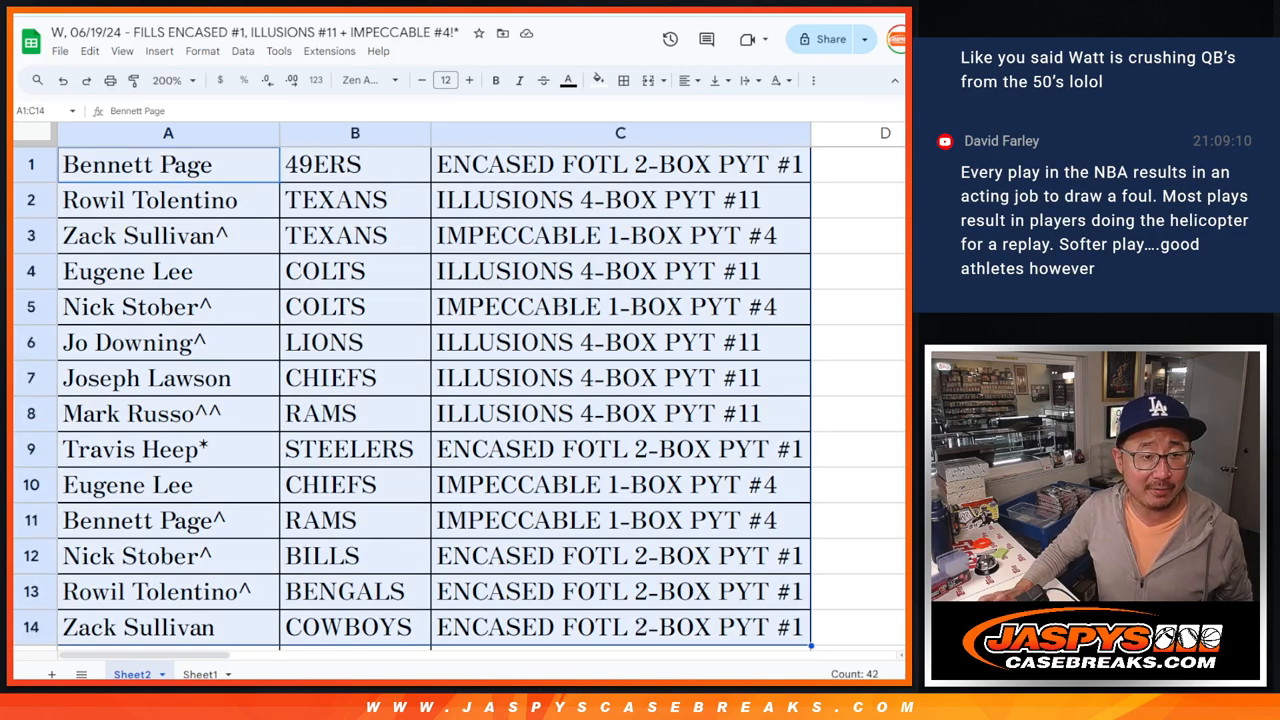
{"action": "scroll", "scroll_direction": "down", "scroll_amount": 3}
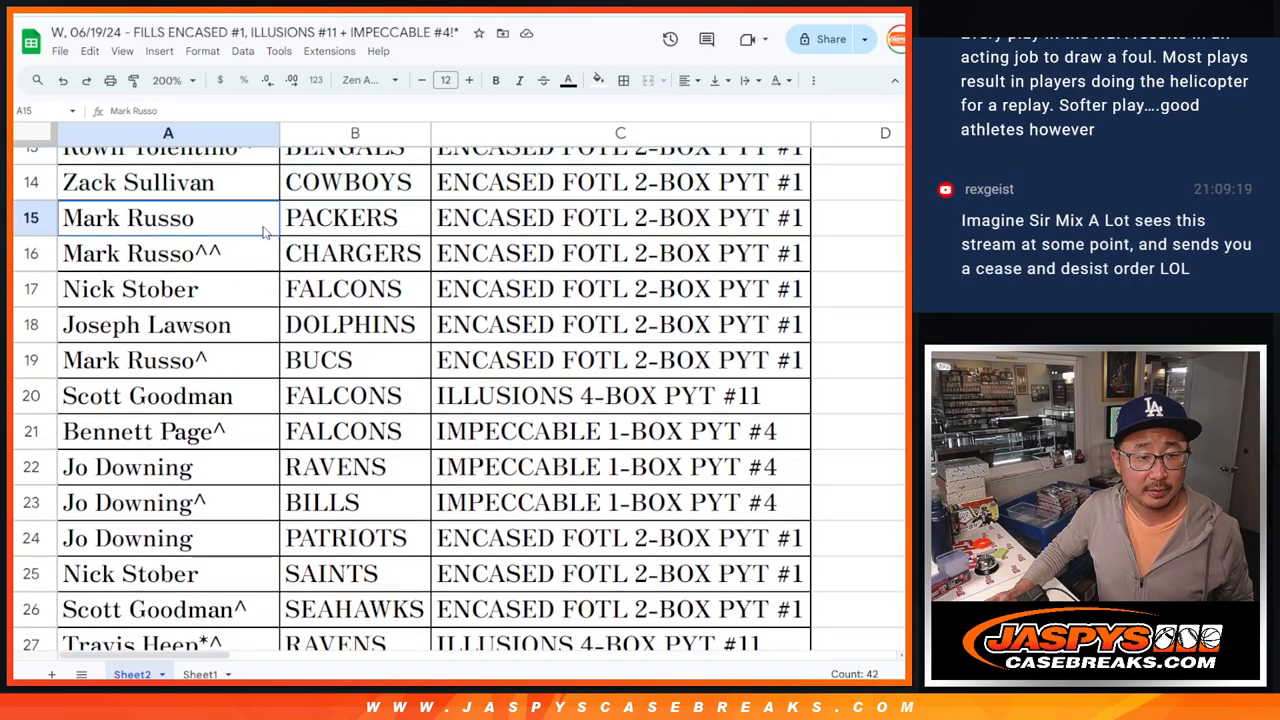
{"action": "left_click_drag", "start_coordinate": [168, 218], "coordinate": [620, 608]}
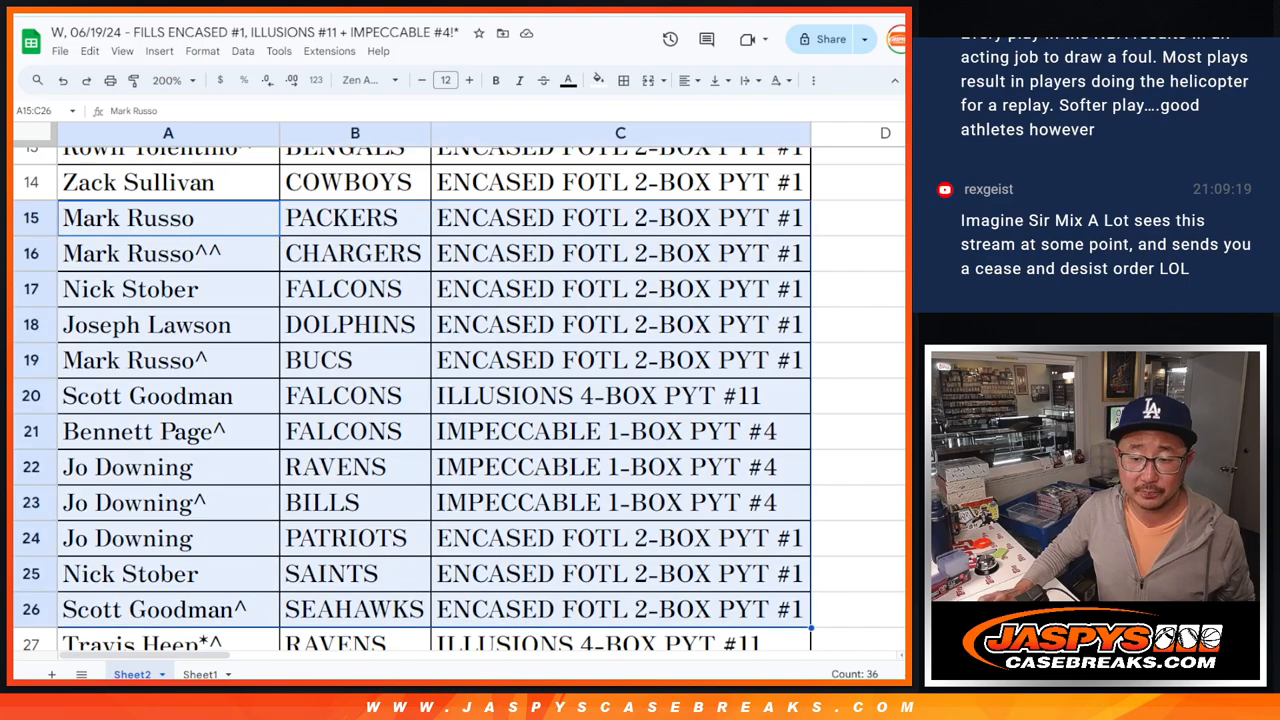
{"action": "scroll", "scroll_direction": "down", "scroll_amount": 3}
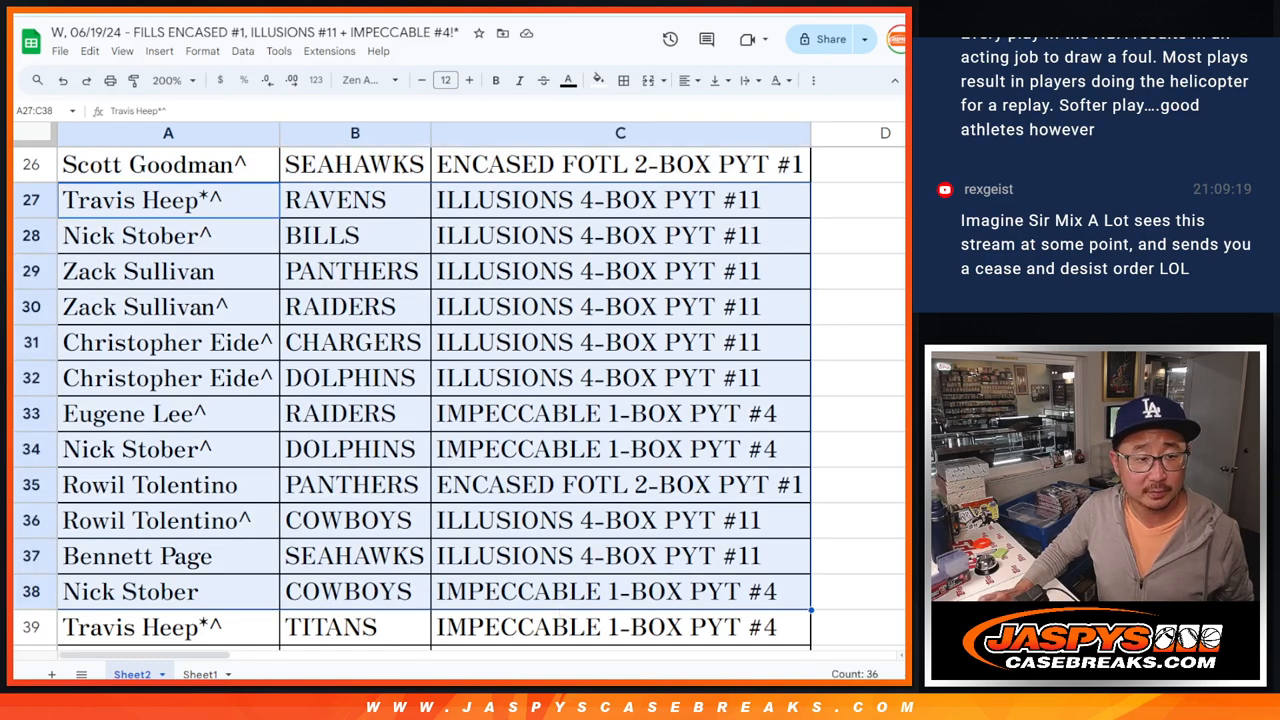
{"action": "scroll", "scroll_direction": "down", "scroll_amount": 3}
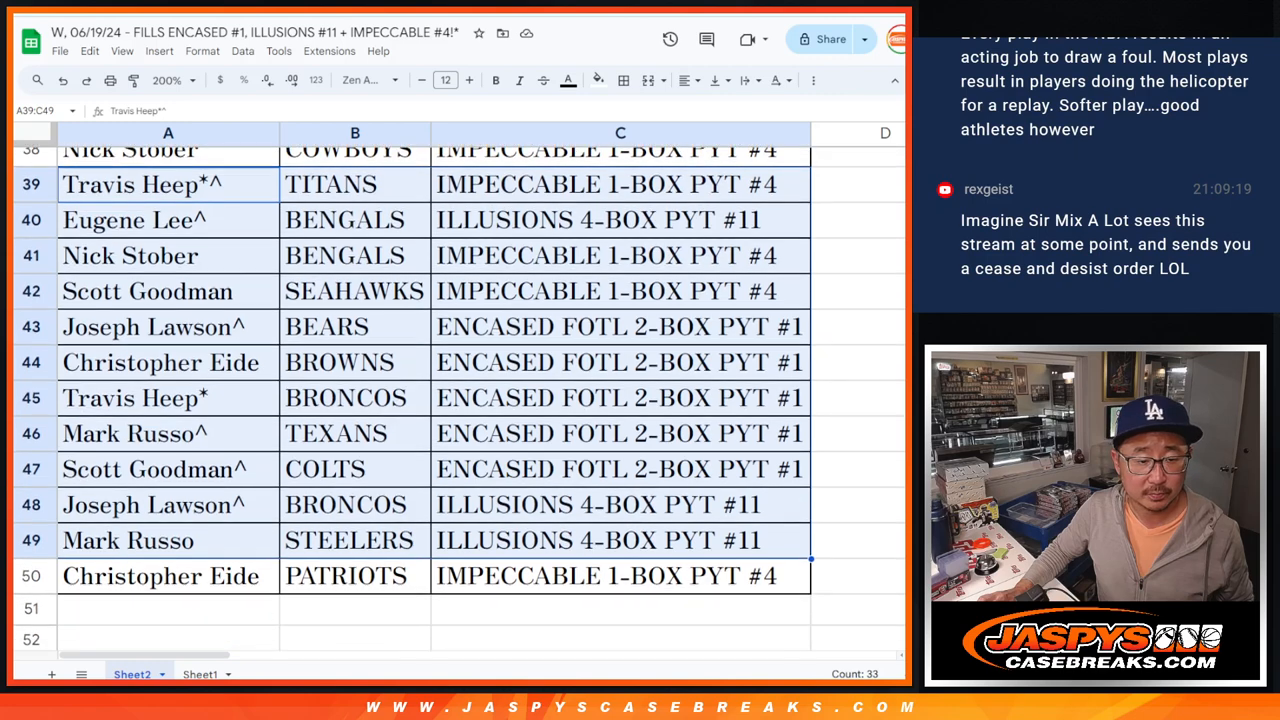
{"action": "scroll", "scroll_direction": "down", "scroll_amount": 3}
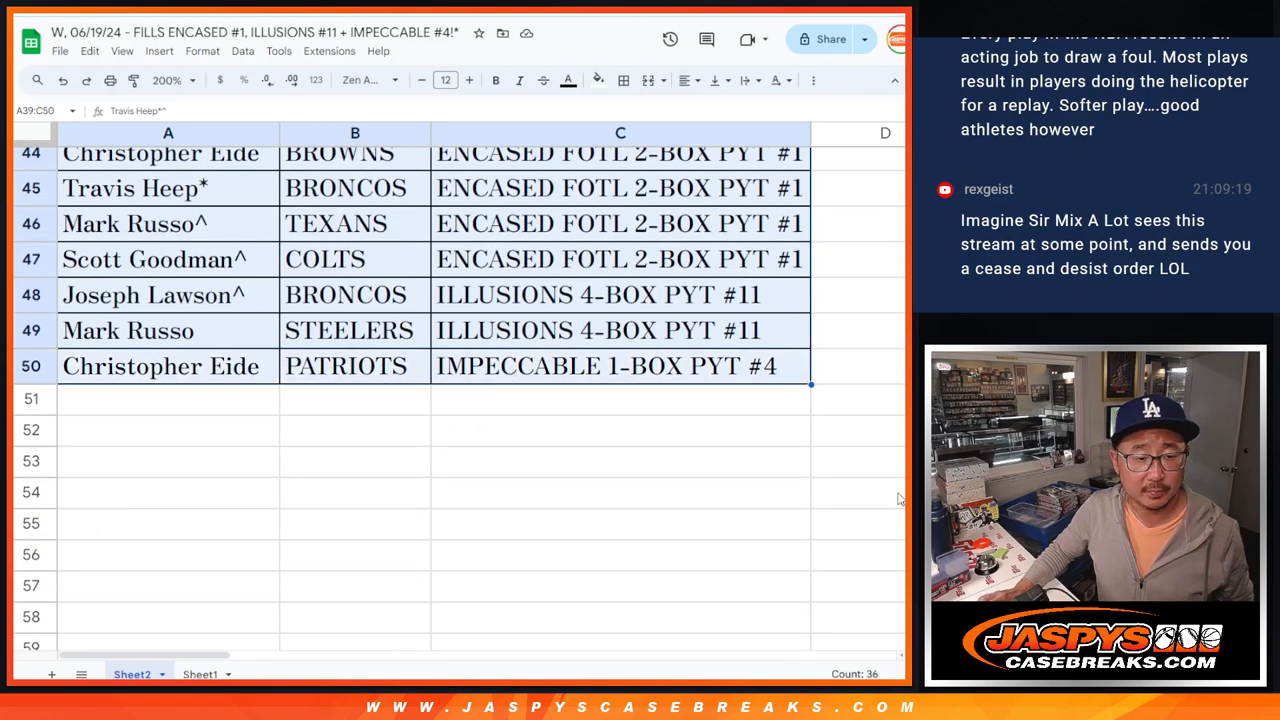
{"action": "left_click", "coordinate": [856, 492]}
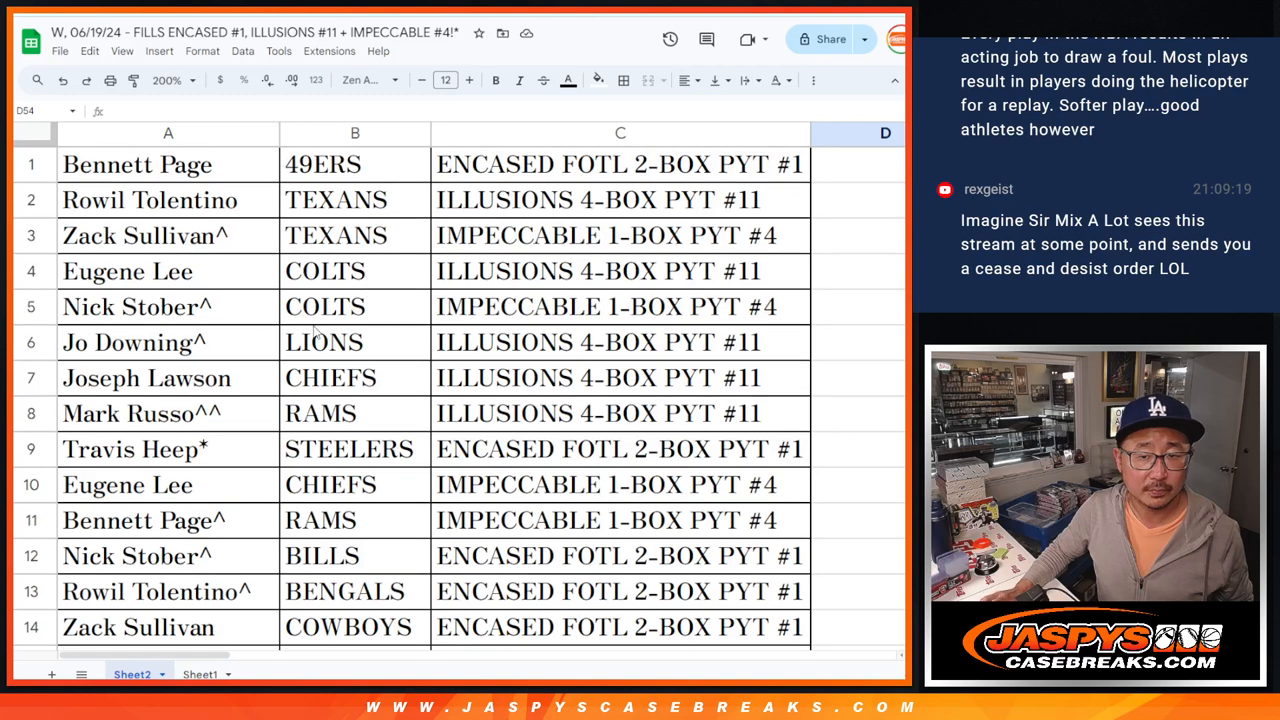
{"action": "left_click", "coordinate": [168, 164]}
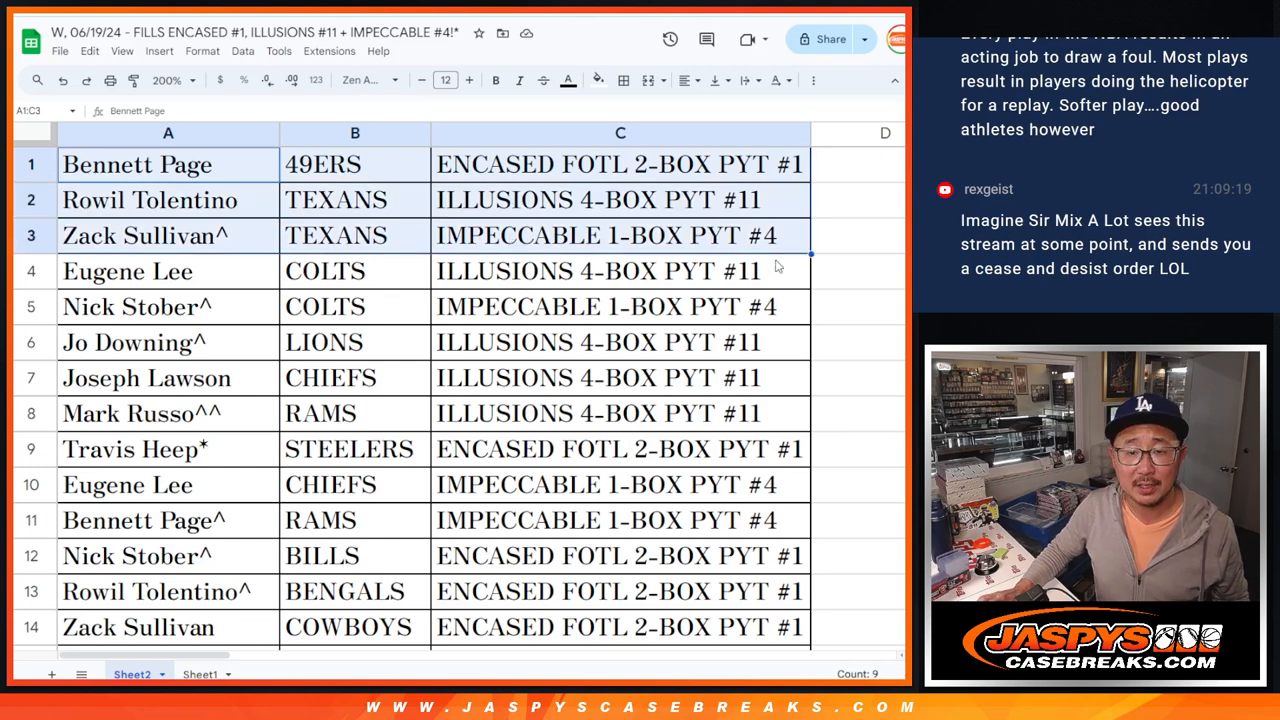
{"action": "left_click", "coordinate": [856, 236]}
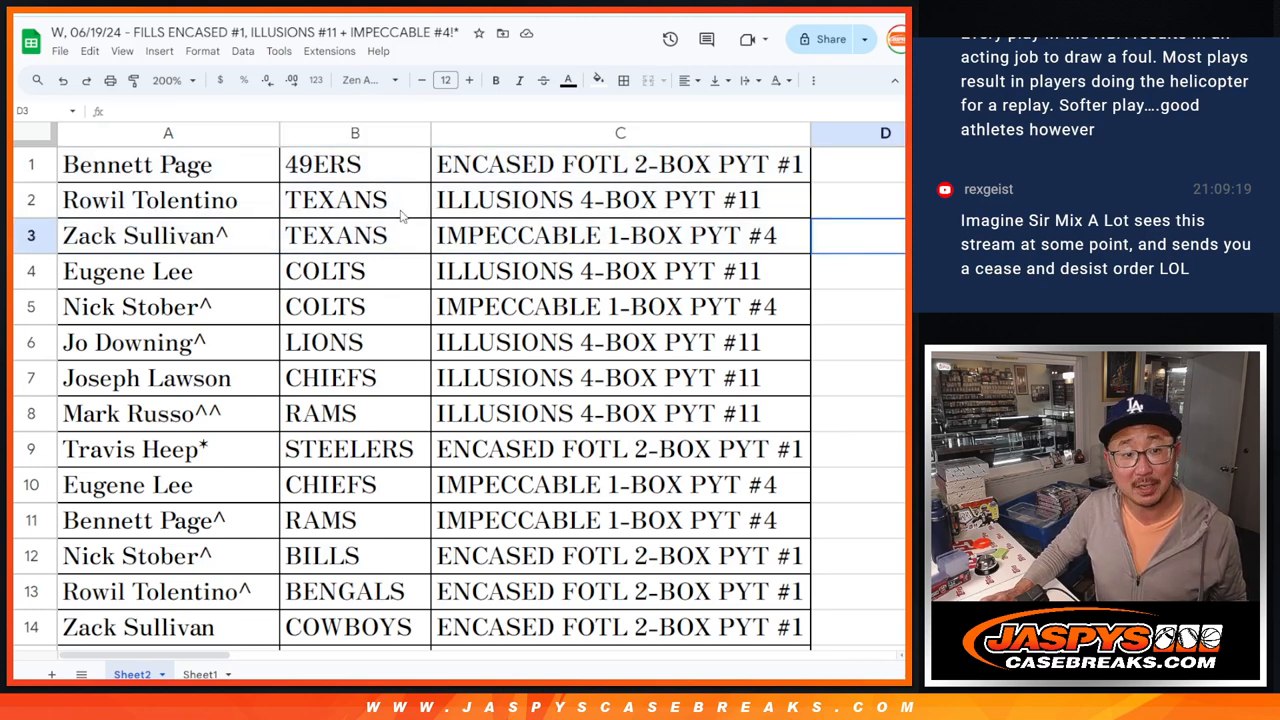